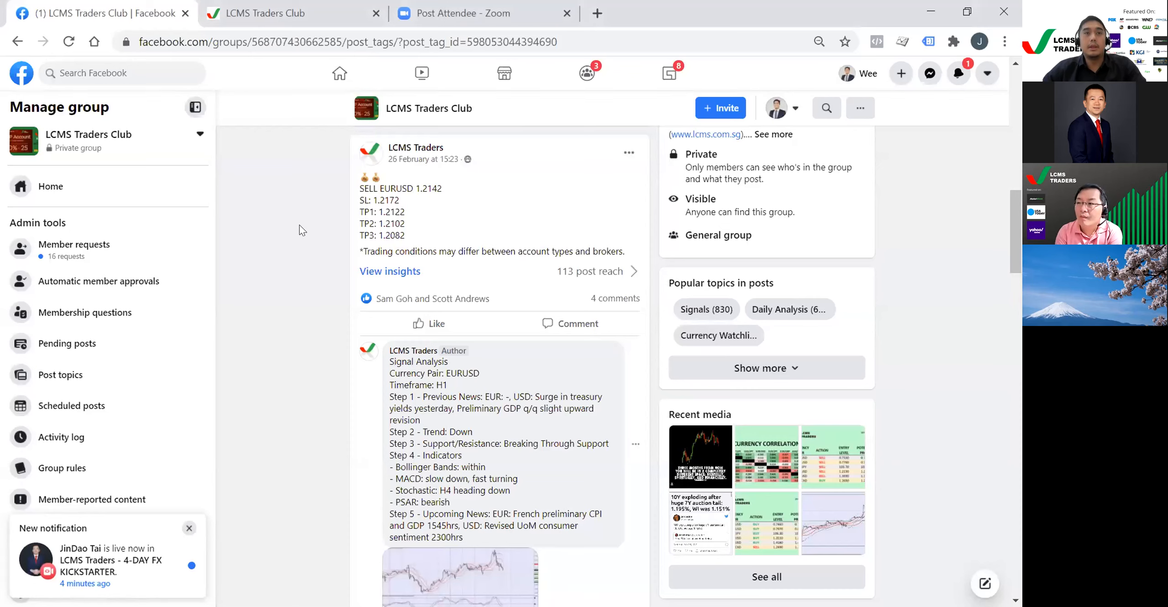
mouse_move(358, 198)
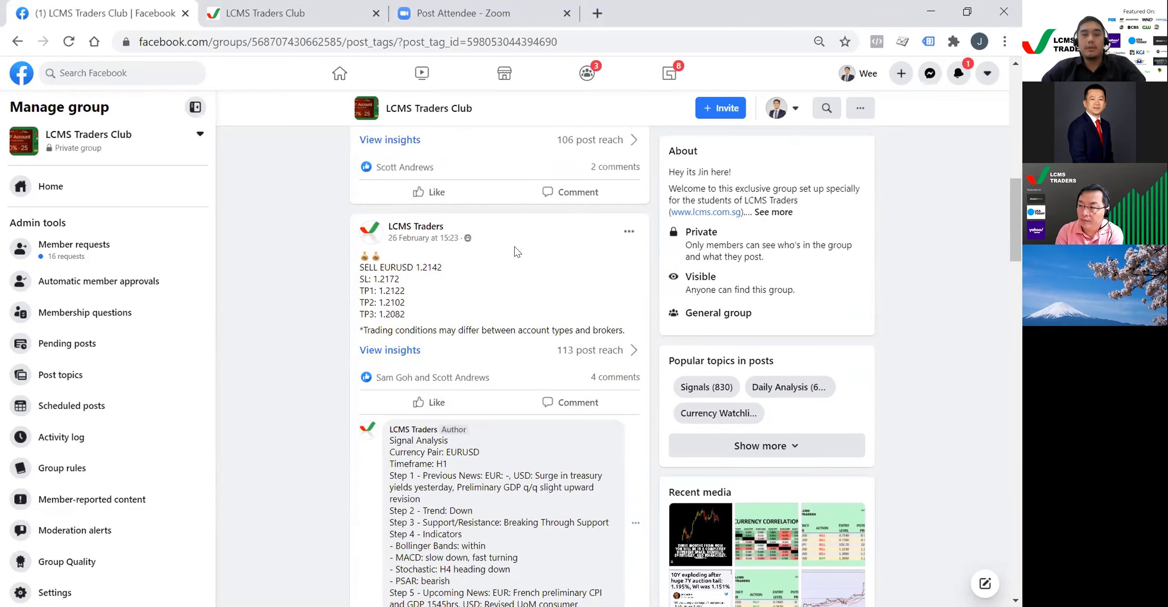
- Scroll down through the LCMS Traders Club signal posts, past the EURUSD sell signal and its follow-ups
scroll("down", 3)
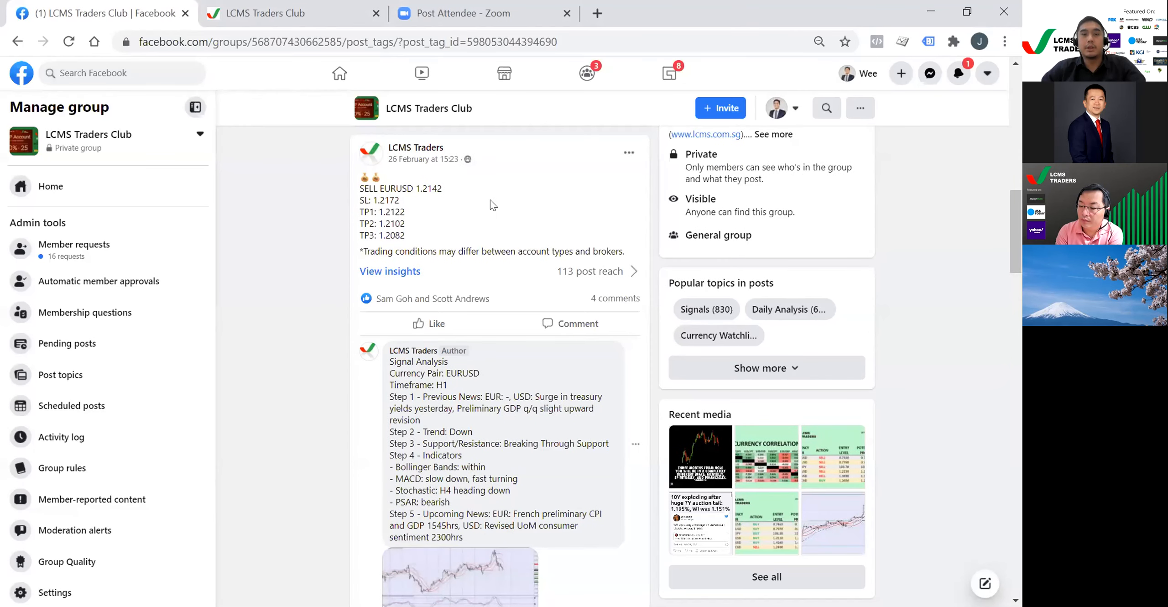
scroll("down", 3)
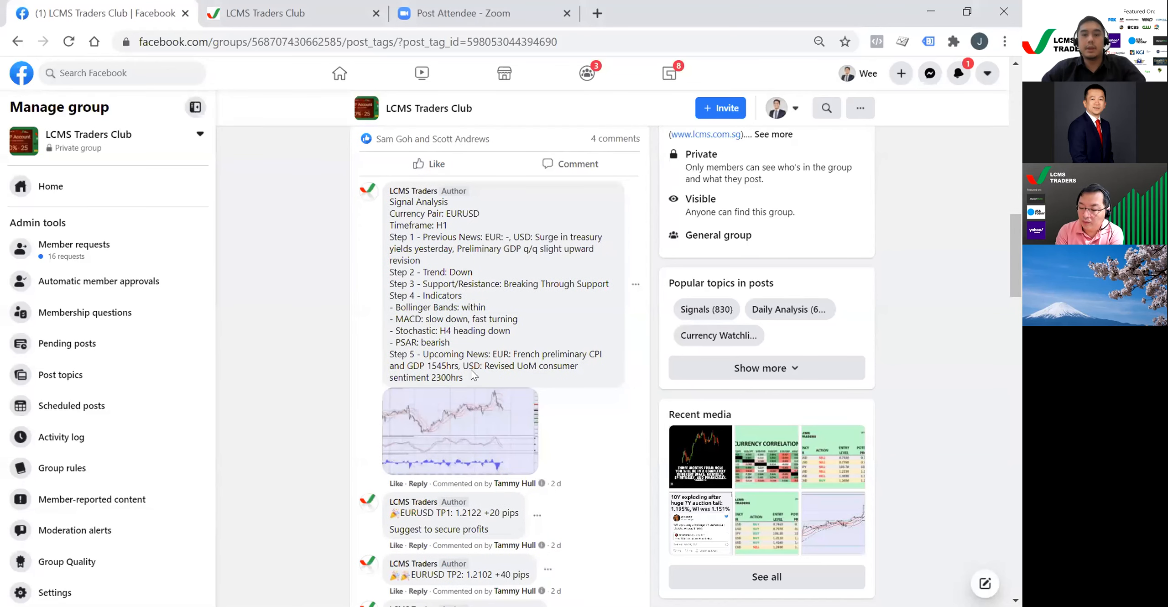
scroll("down", 3)
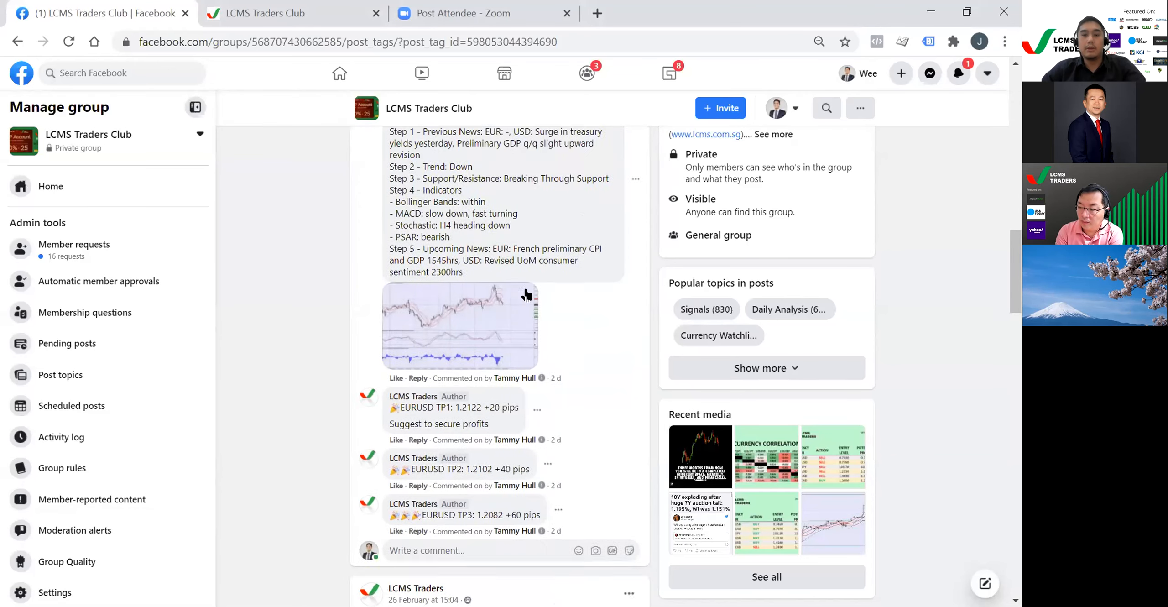
scroll("down", 3)
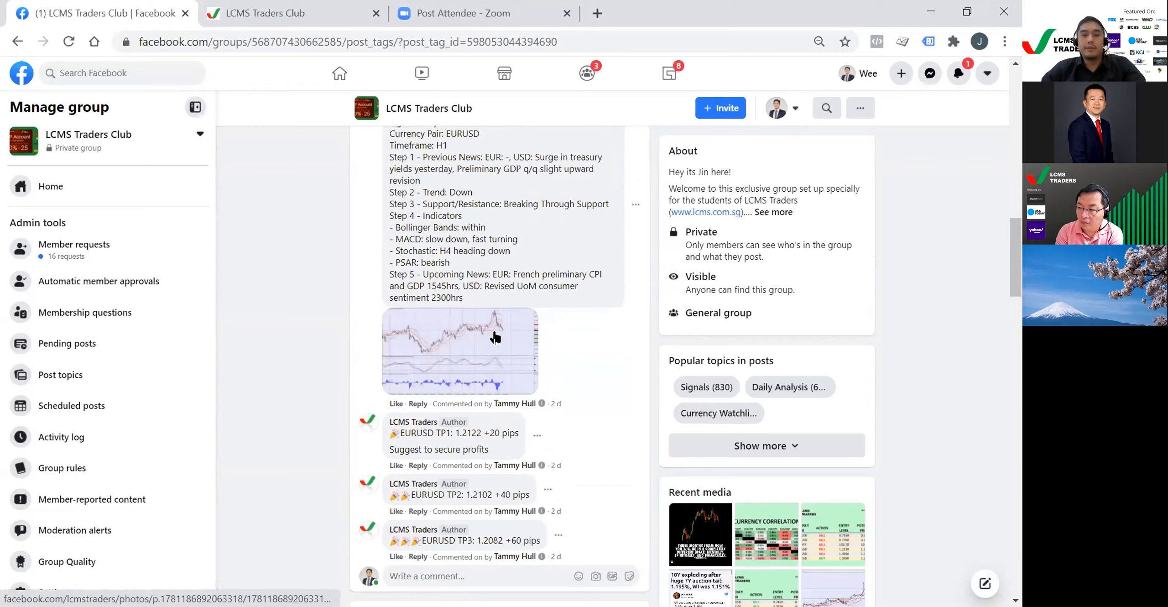
mouse_move(602, 334)
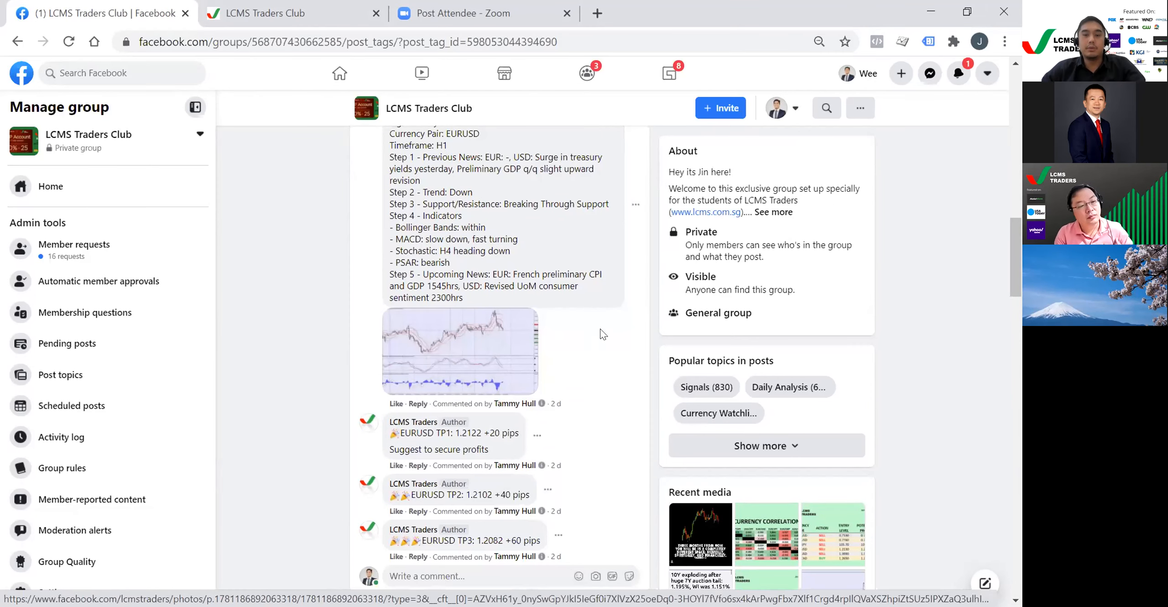
scroll("down", 3)
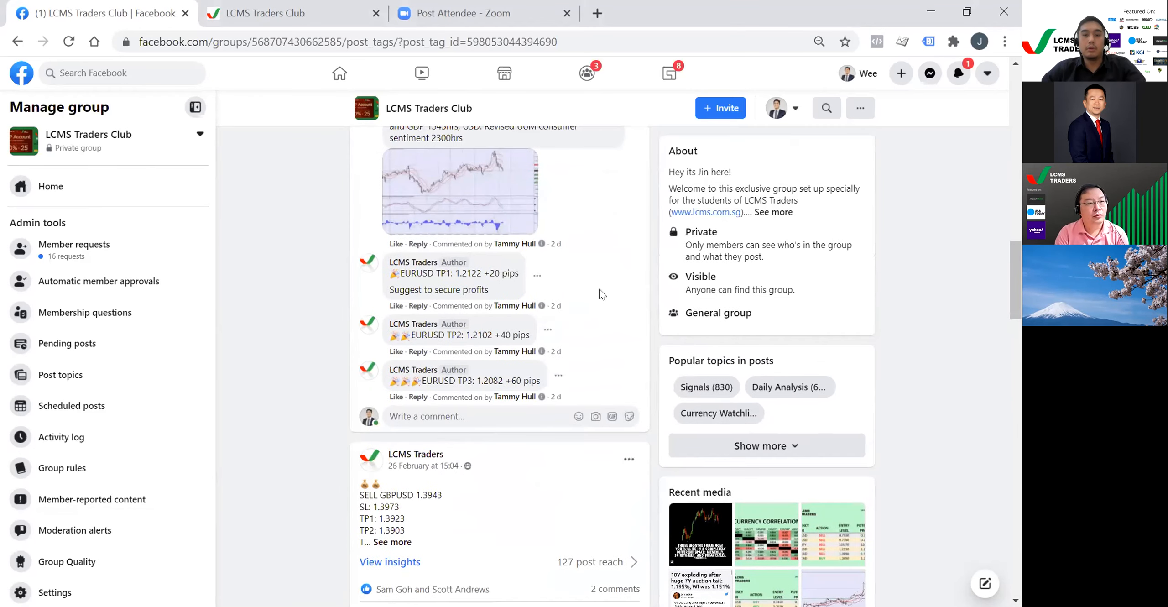
mouse_move(590, 298)
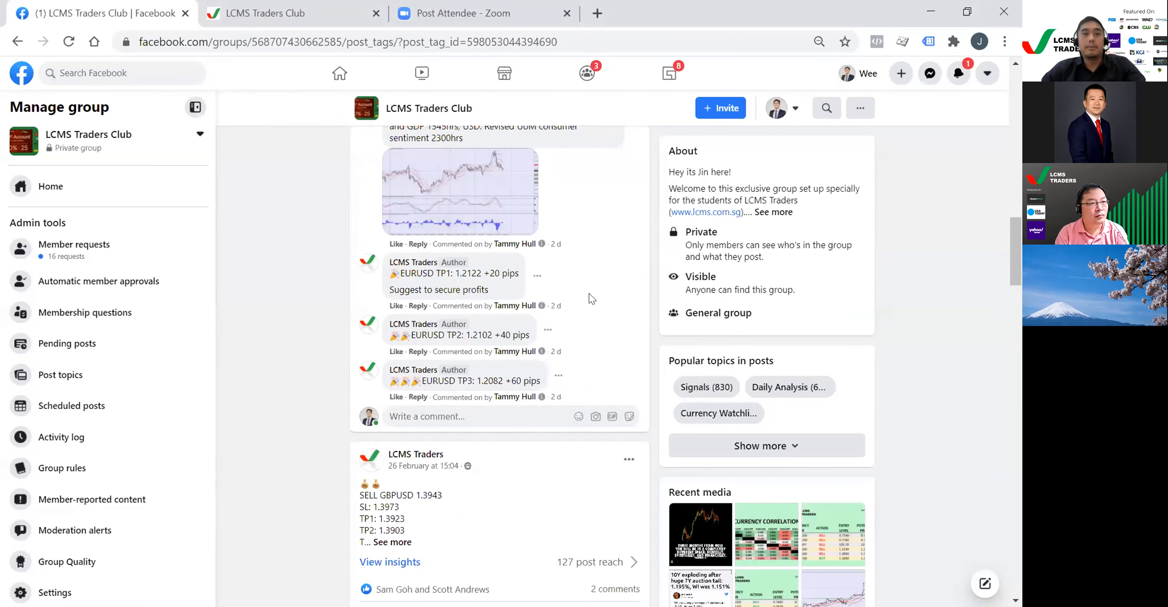
mouse_move(588, 300)
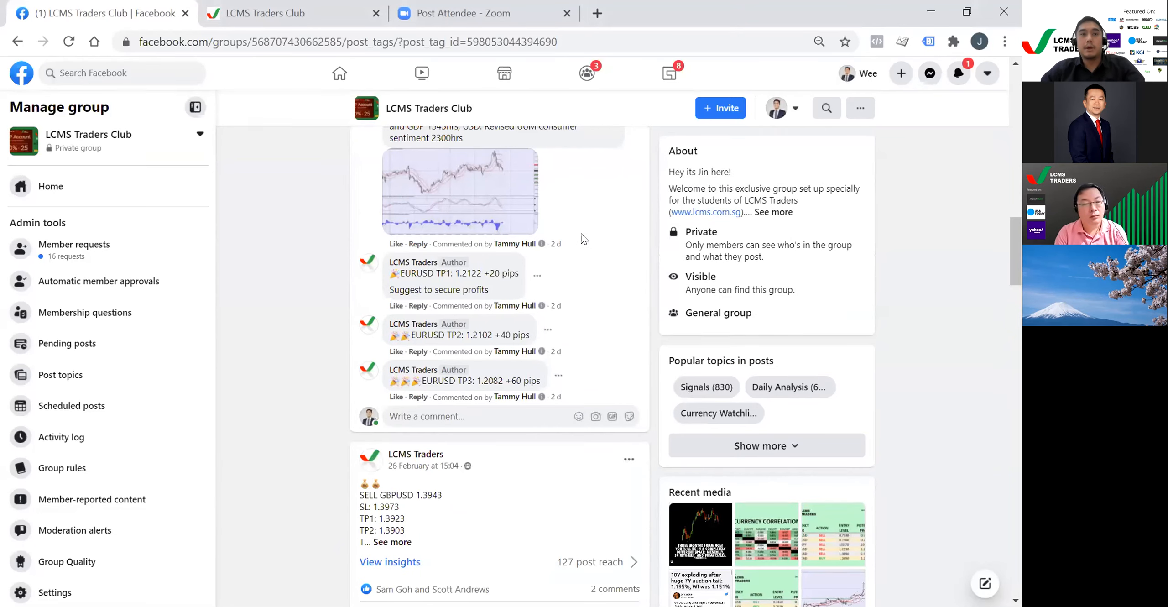
mouse_move(605, 230)
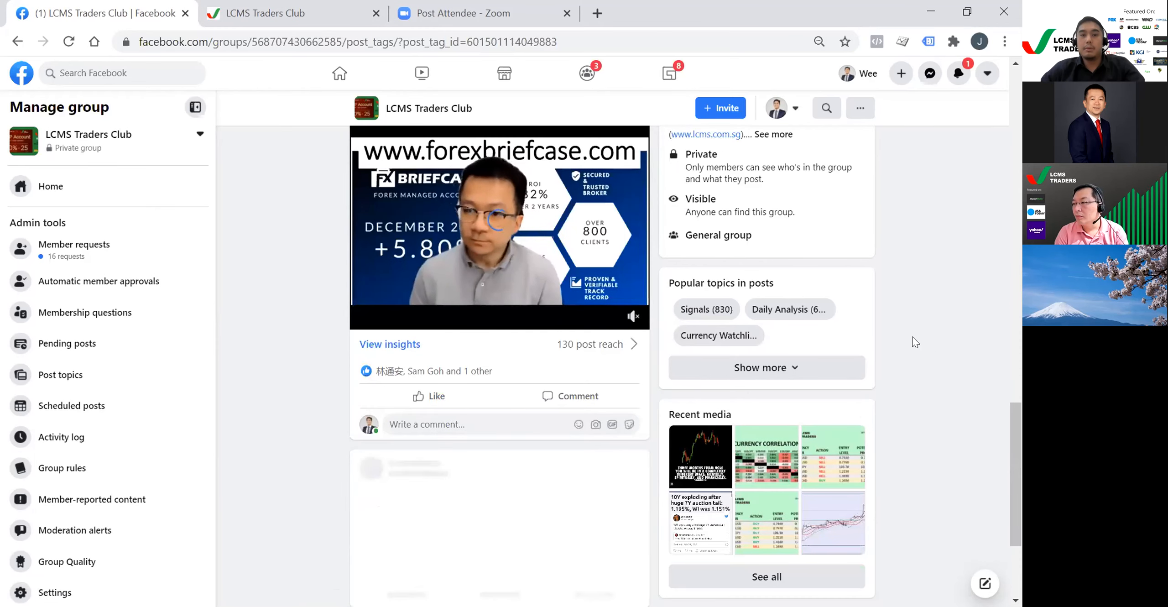
- Browse the live call videos, then select the Currency Correlation topic under Popular topics
scroll("down", 3)
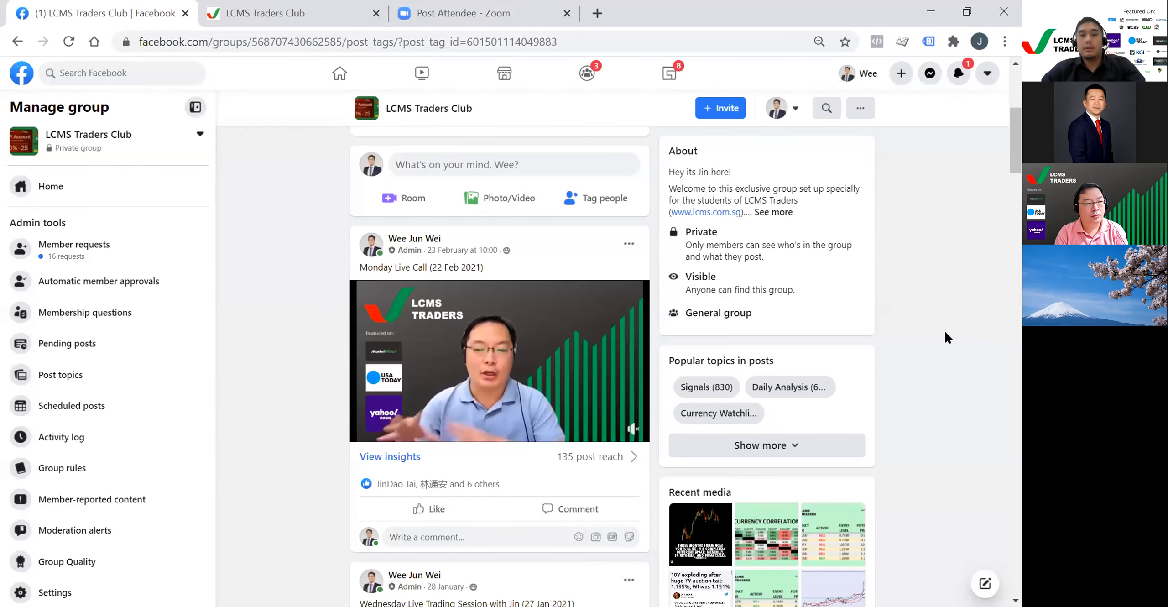
scroll("down", 3)
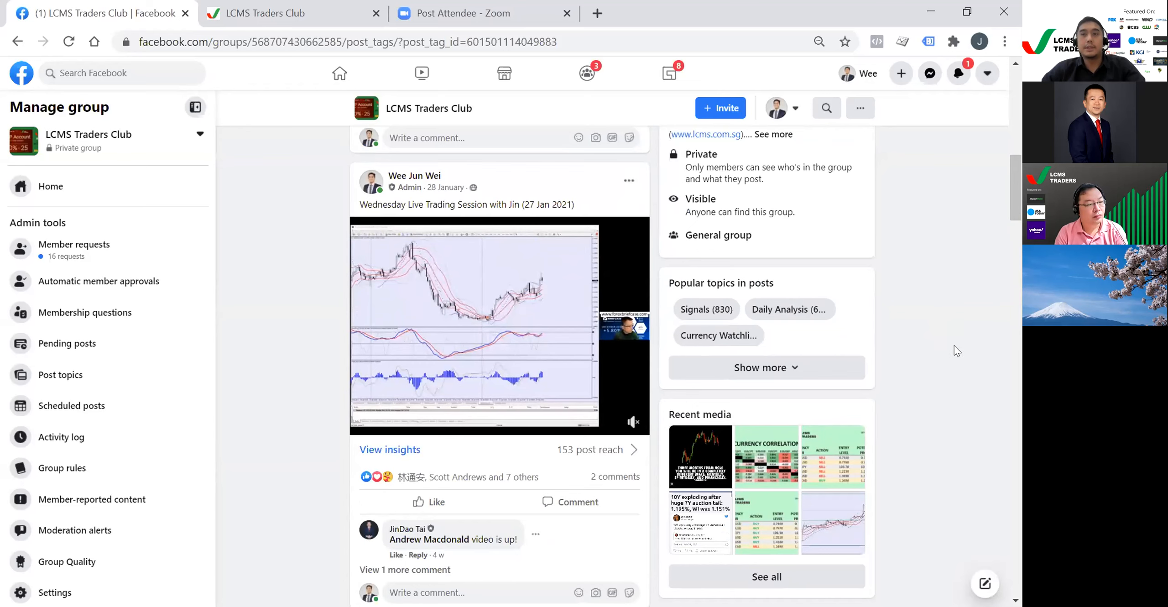
mouse_move(976, 299)
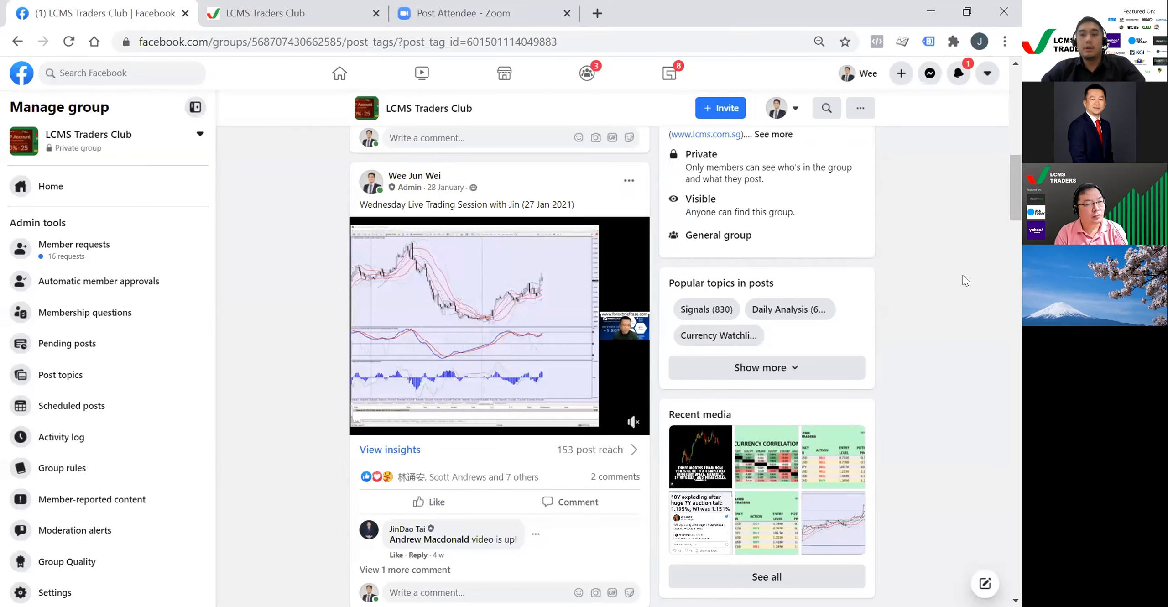
mouse_move(901, 249)
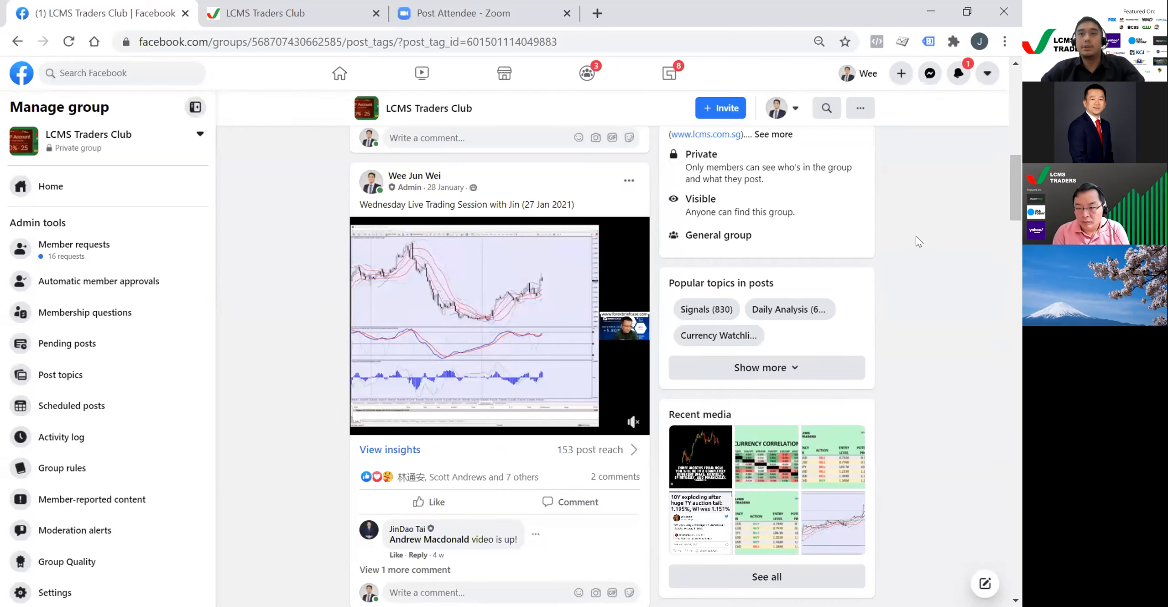
mouse_move(891, 278)
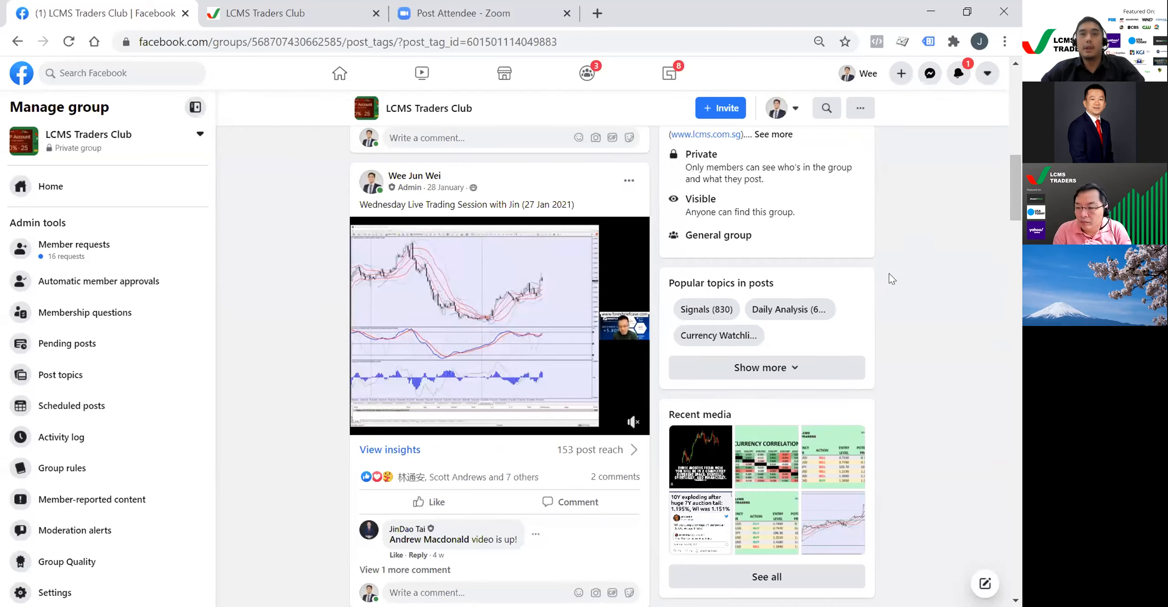
scroll("down", 3)
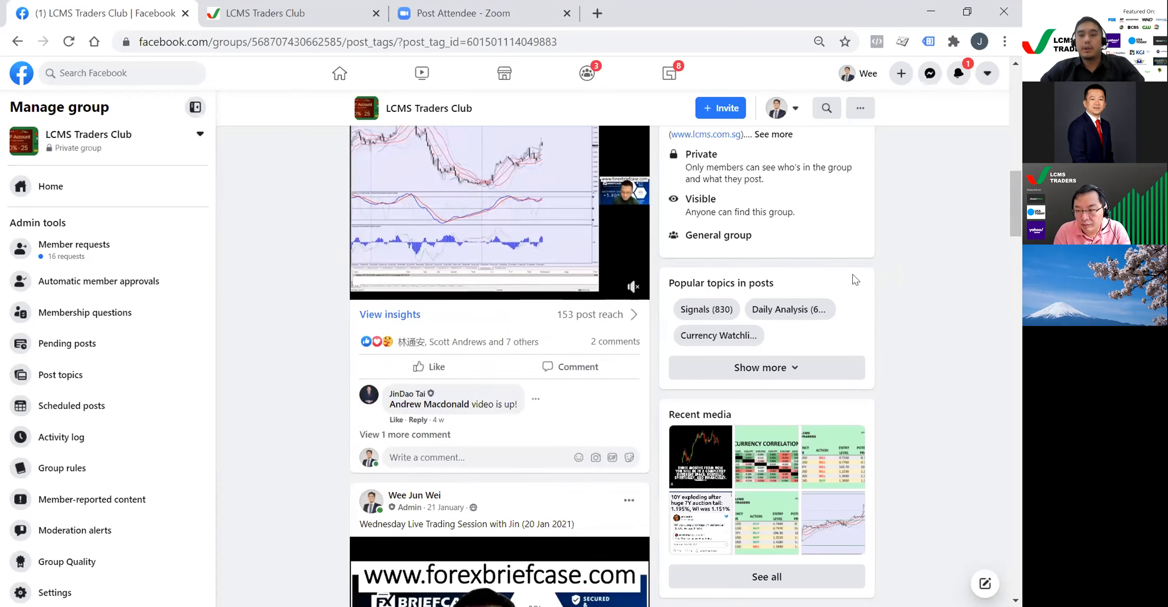
left_click(765, 366)
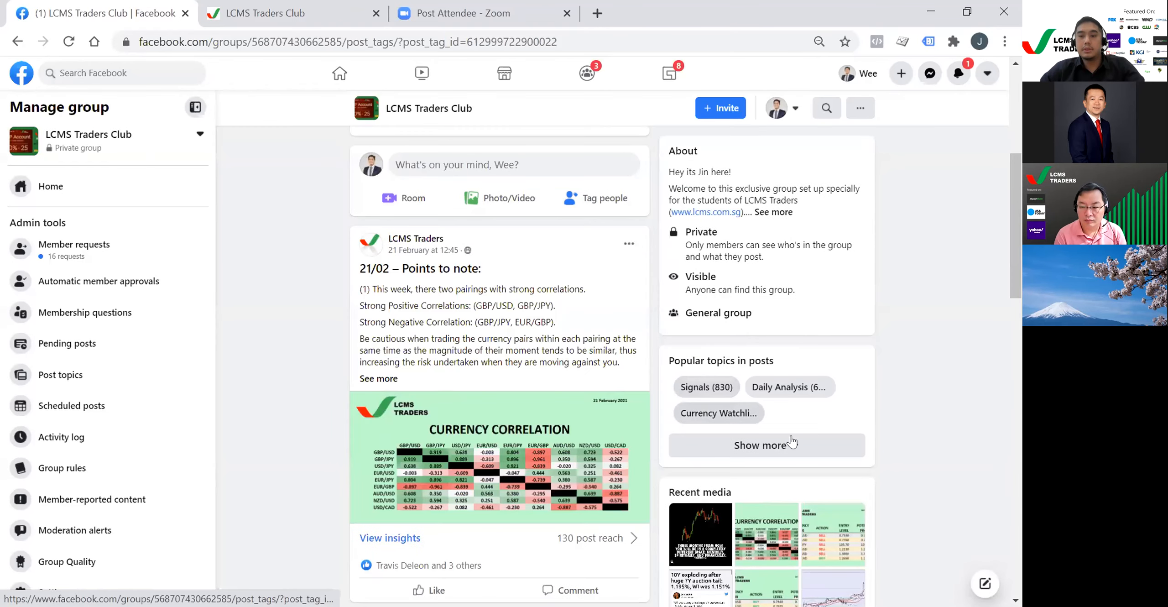
- Expand Popular topics, select 4-DAY FX Kickstarter and scroll its DAY 1–4 PDF posts
left_click(760, 444)
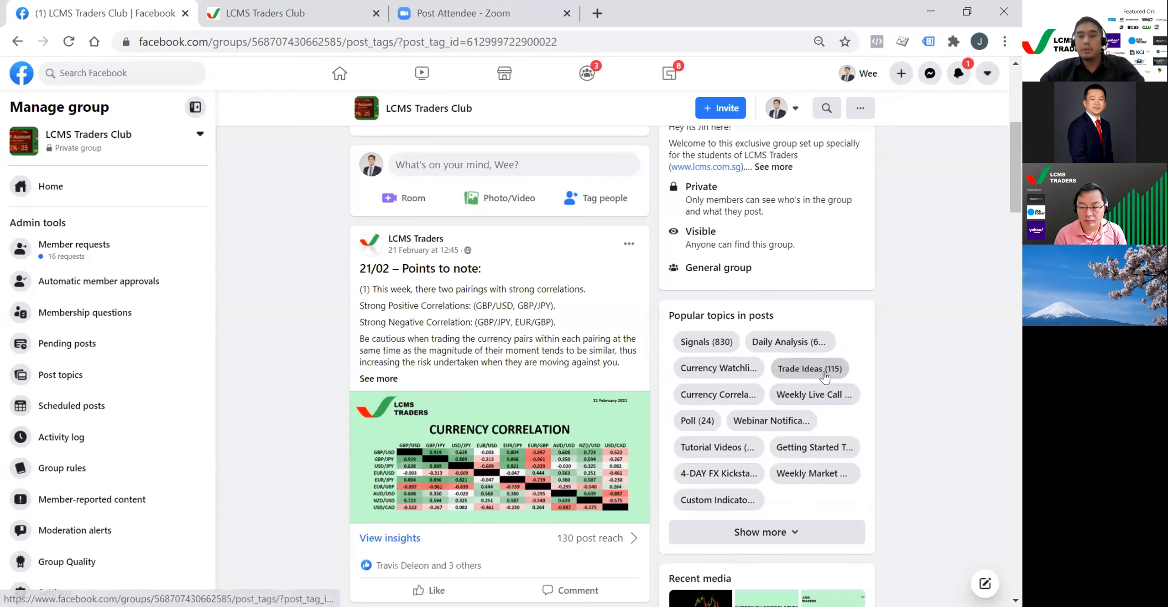
left_click(809, 368)
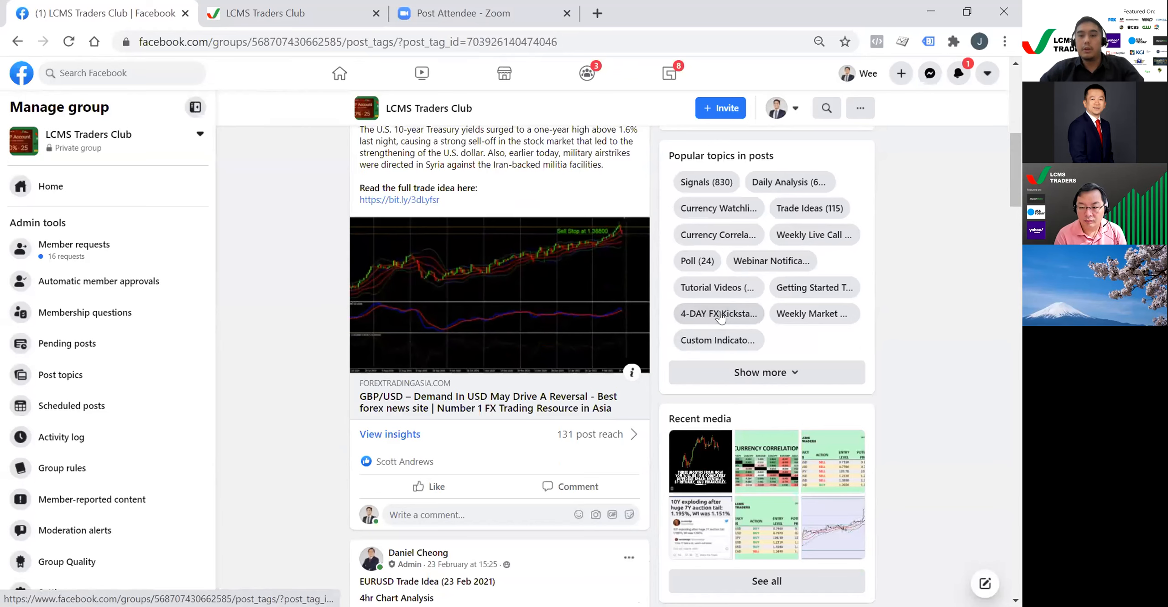
scroll("down", 3)
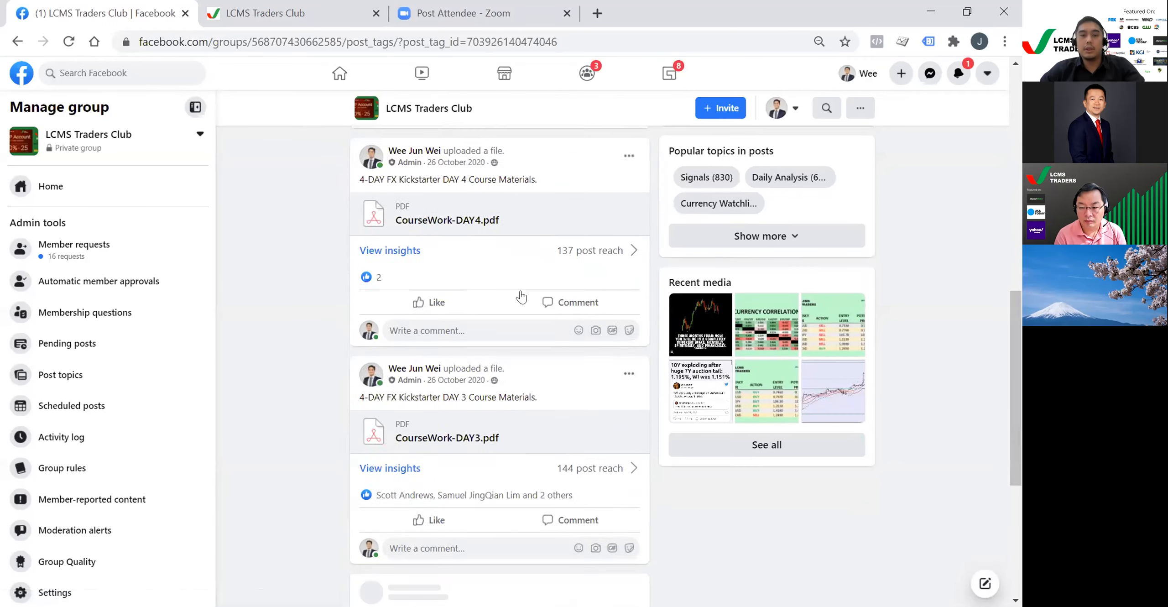
scroll("down", 3)
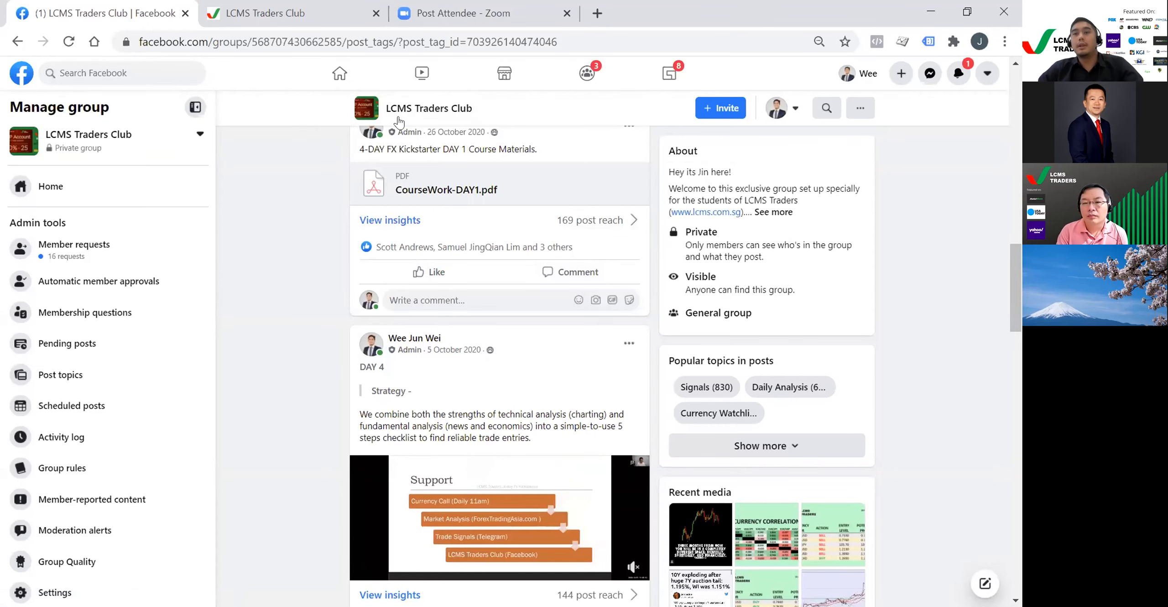
left_click(290, 13)
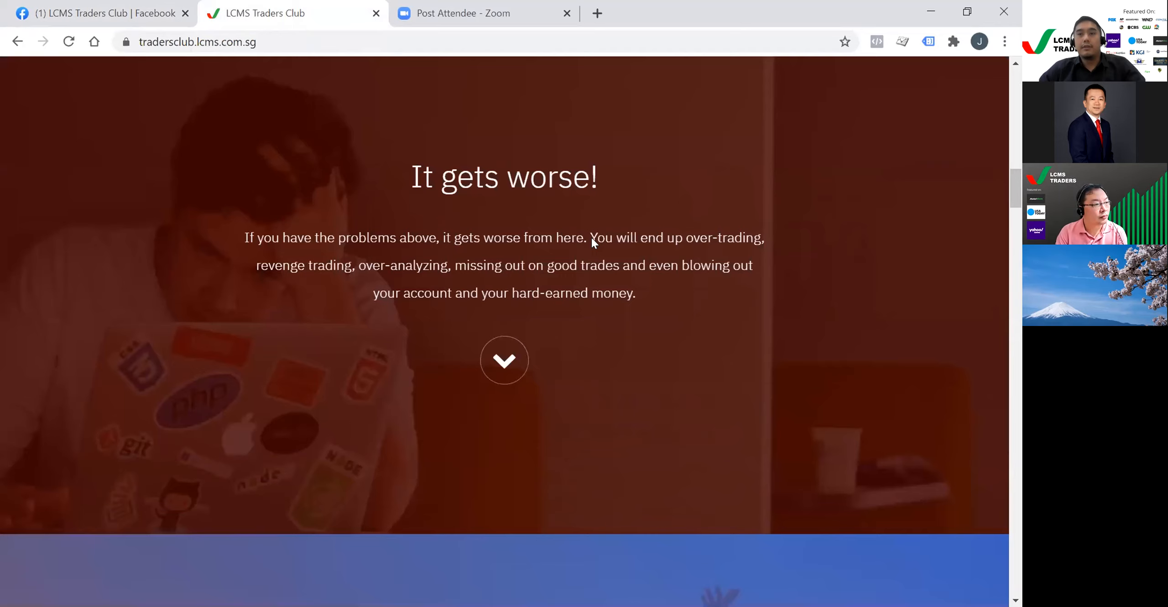
scroll("down", 3)
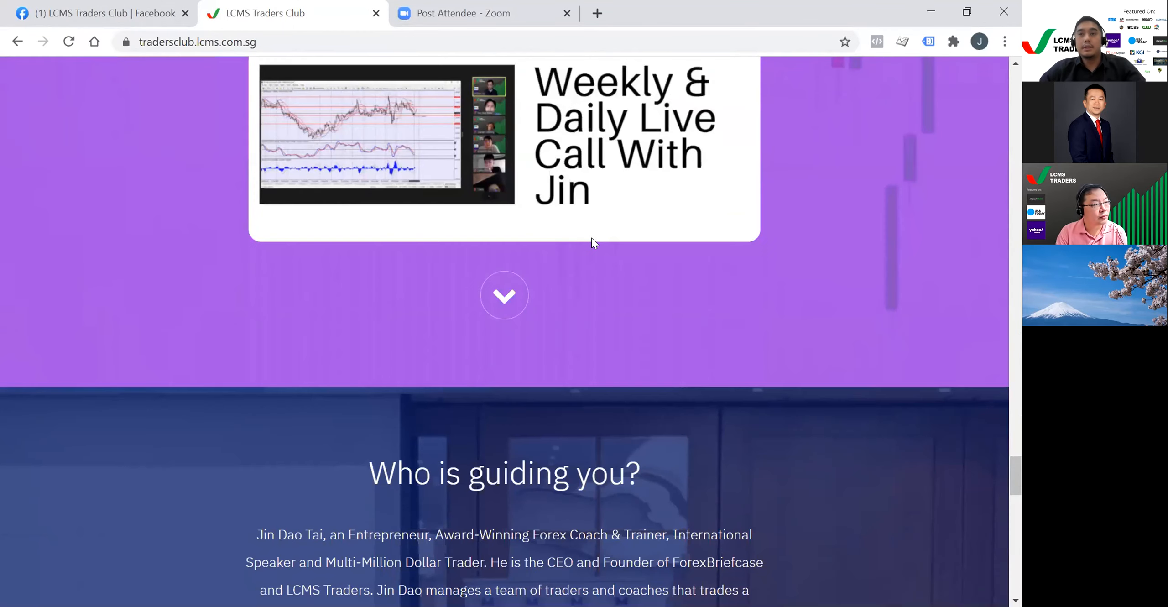
scroll("down", 3)
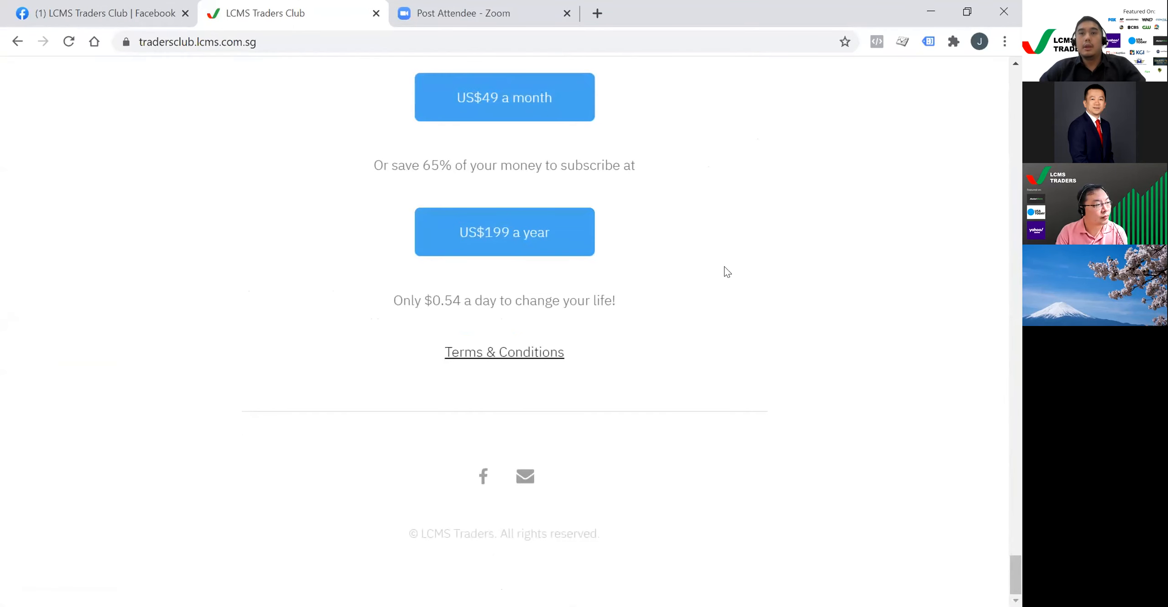
mouse_move(684, 313)
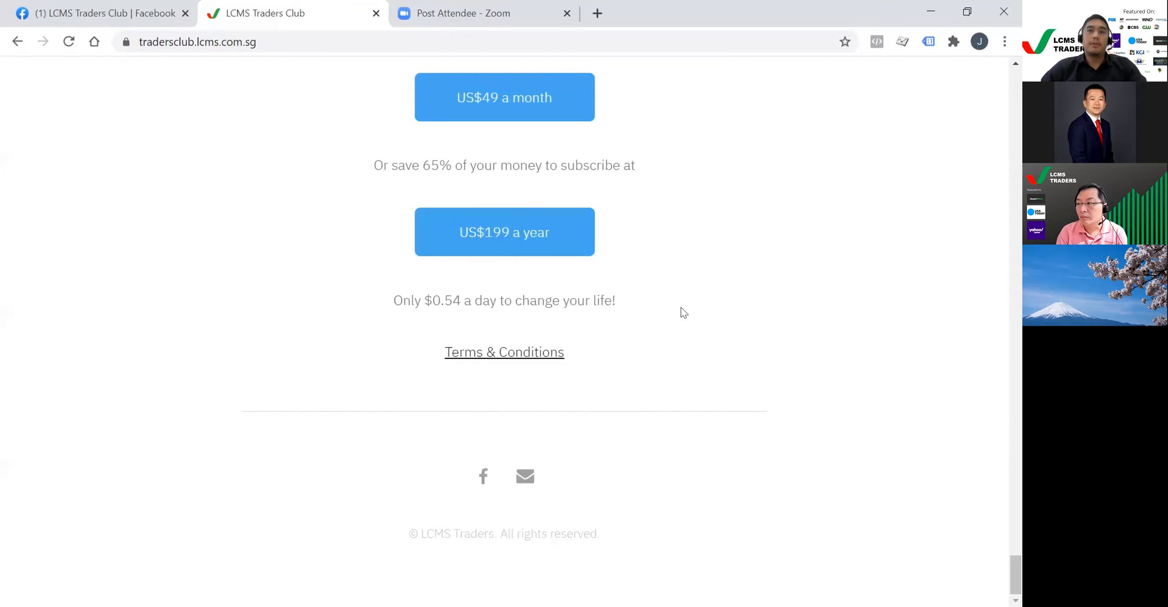
mouse_move(692, 289)
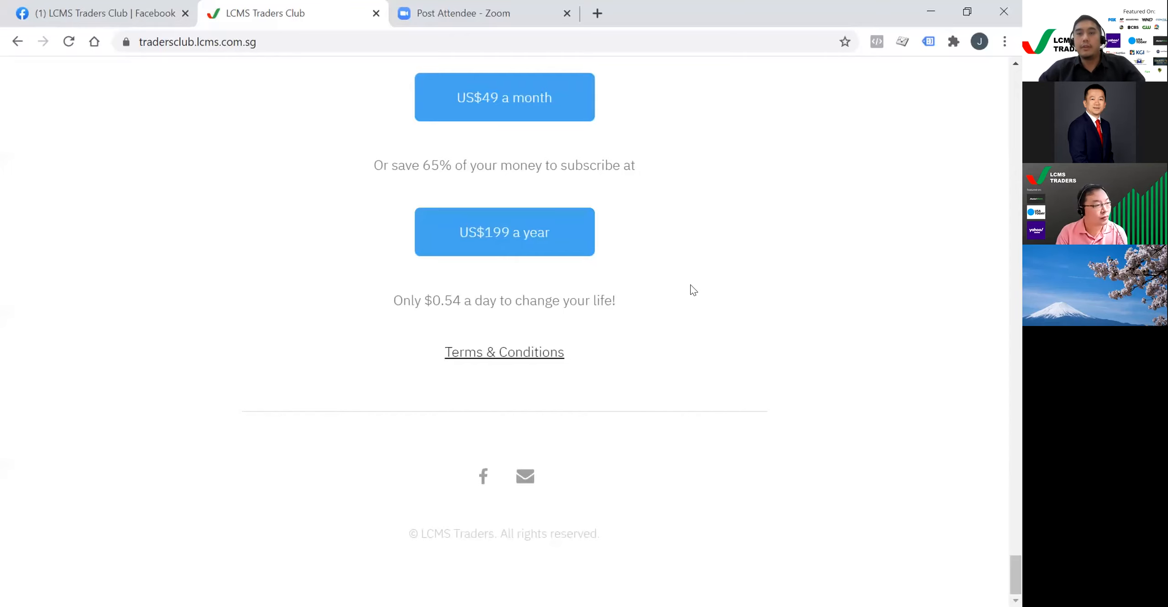
mouse_move(708, 261)
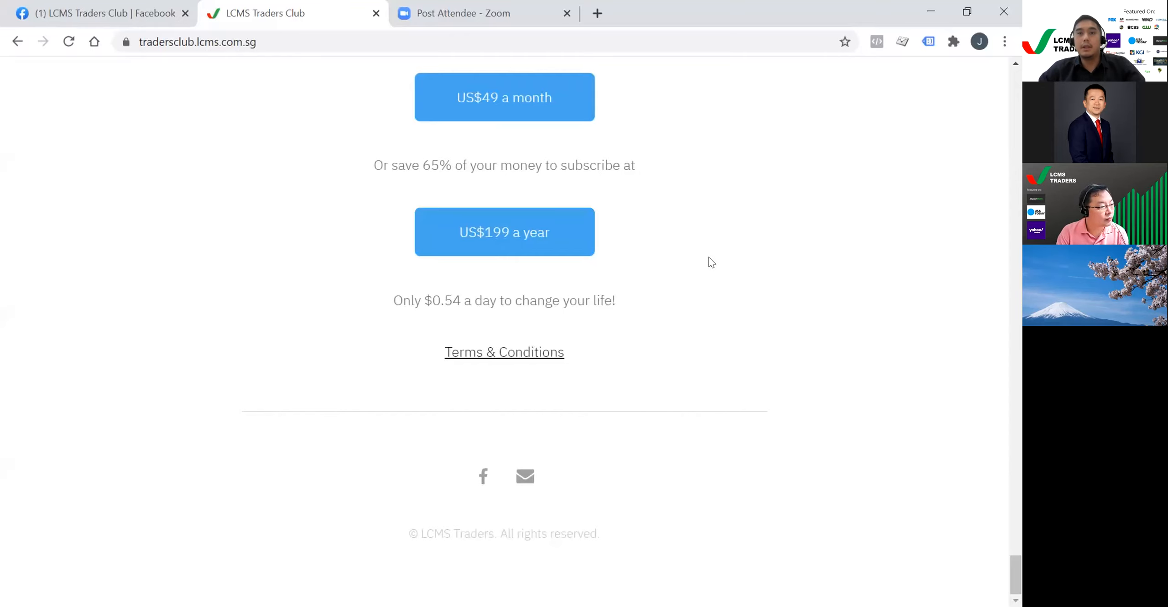
mouse_move(707, 269)
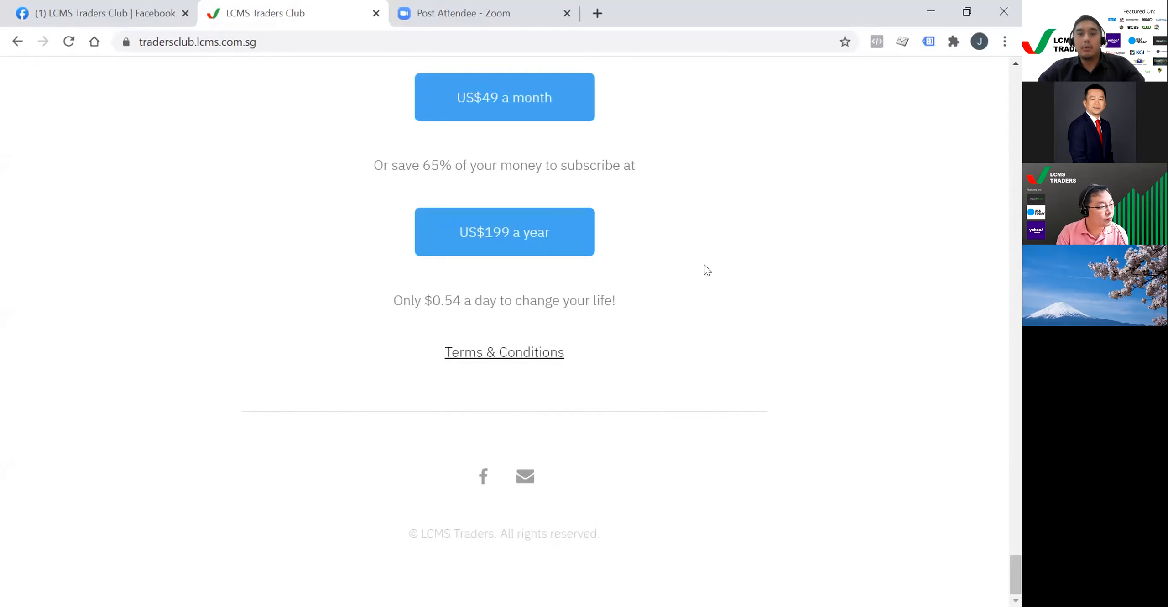
mouse_move(710, 269)
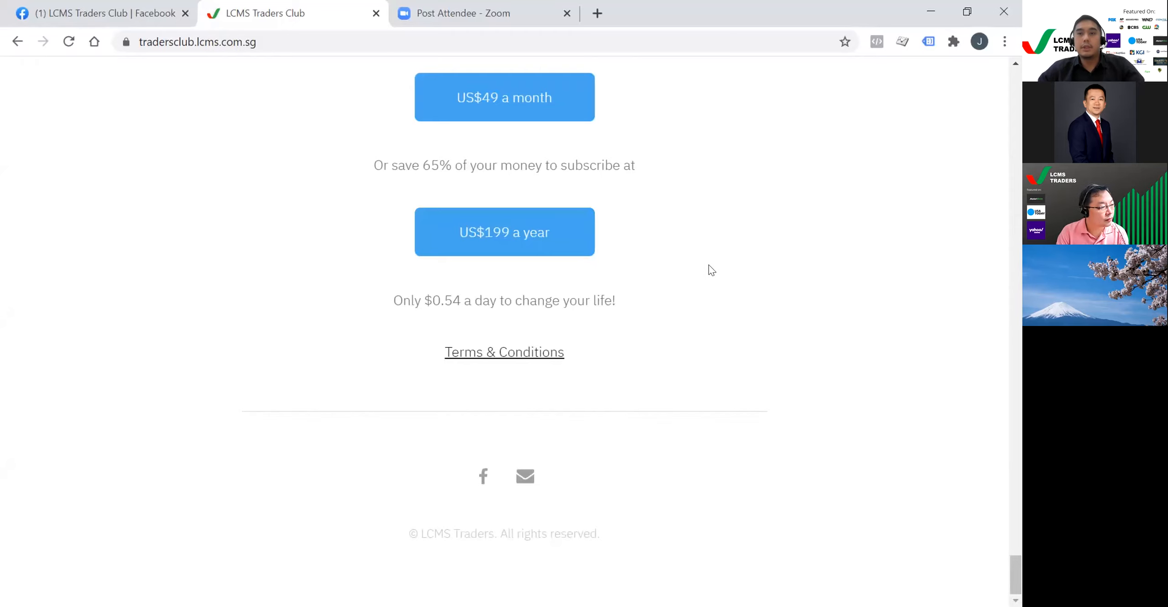
mouse_move(719, 269)
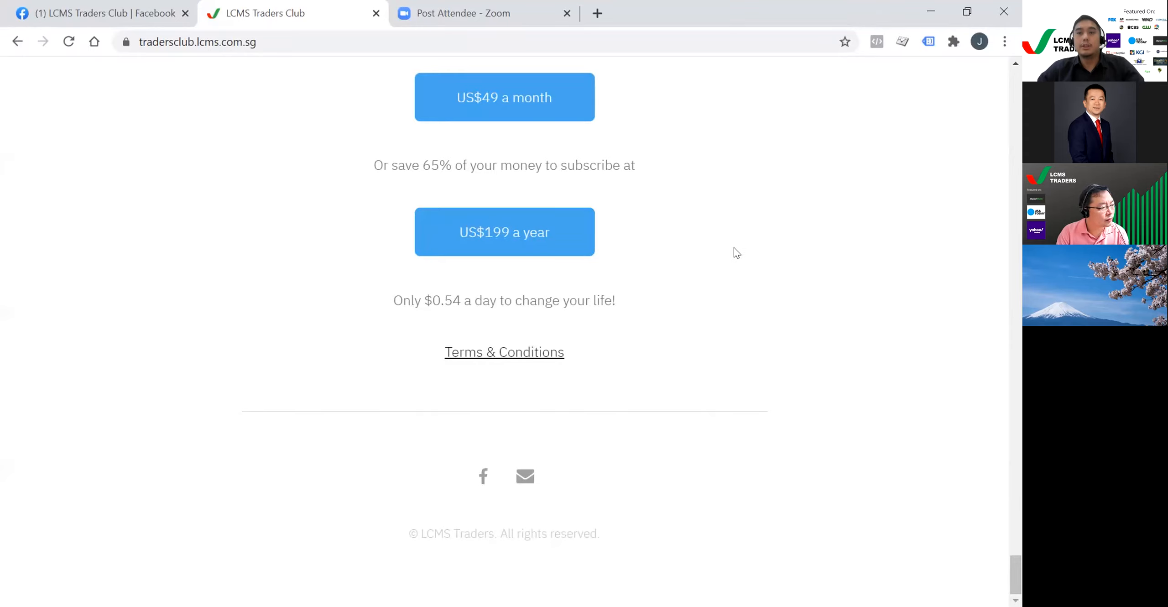
mouse_move(708, 266)
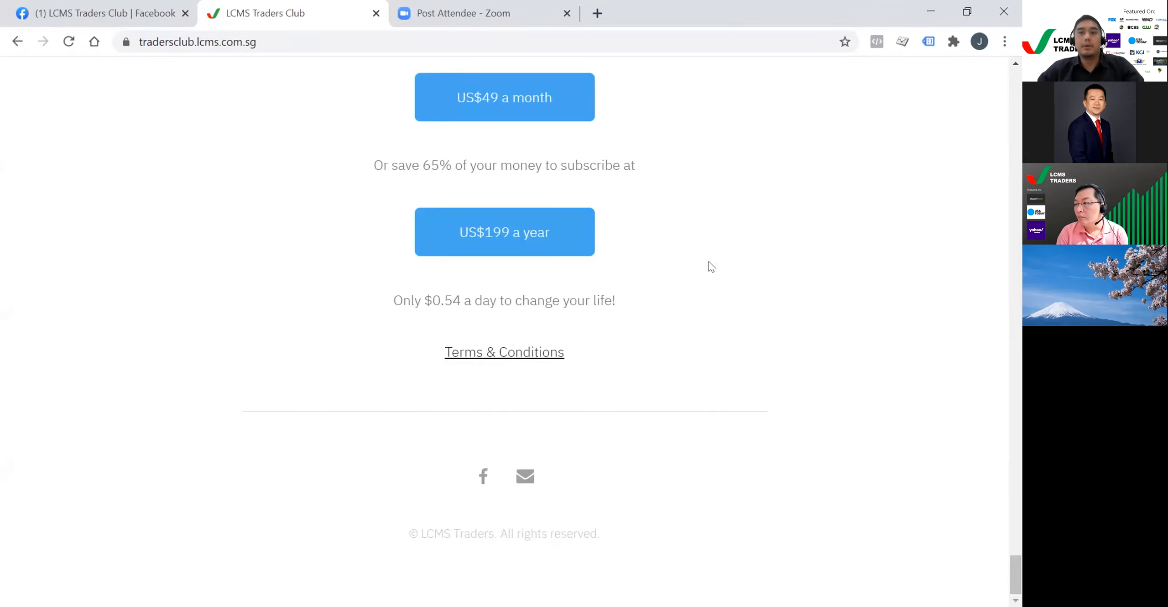
mouse_move(728, 256)
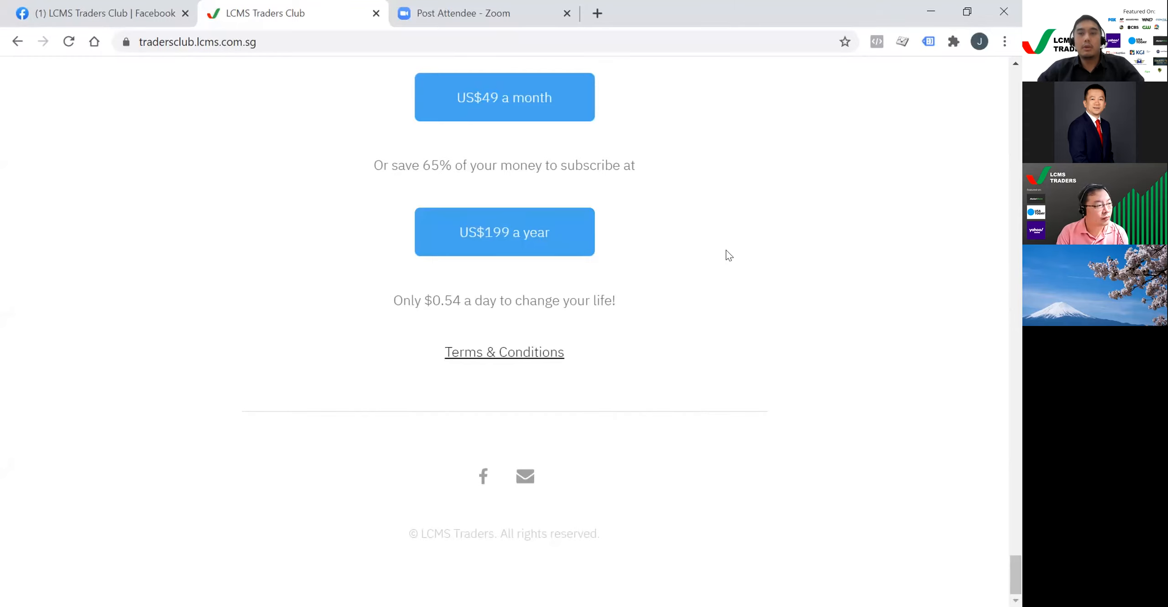
mouse_move(504, 232)
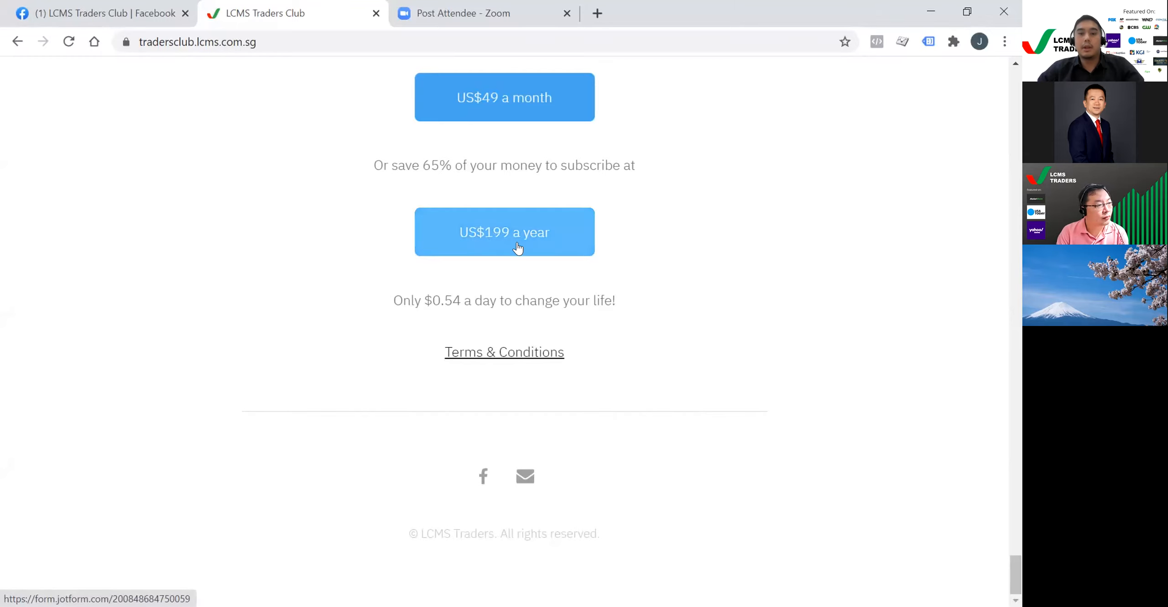
mouse_move(629, 265)
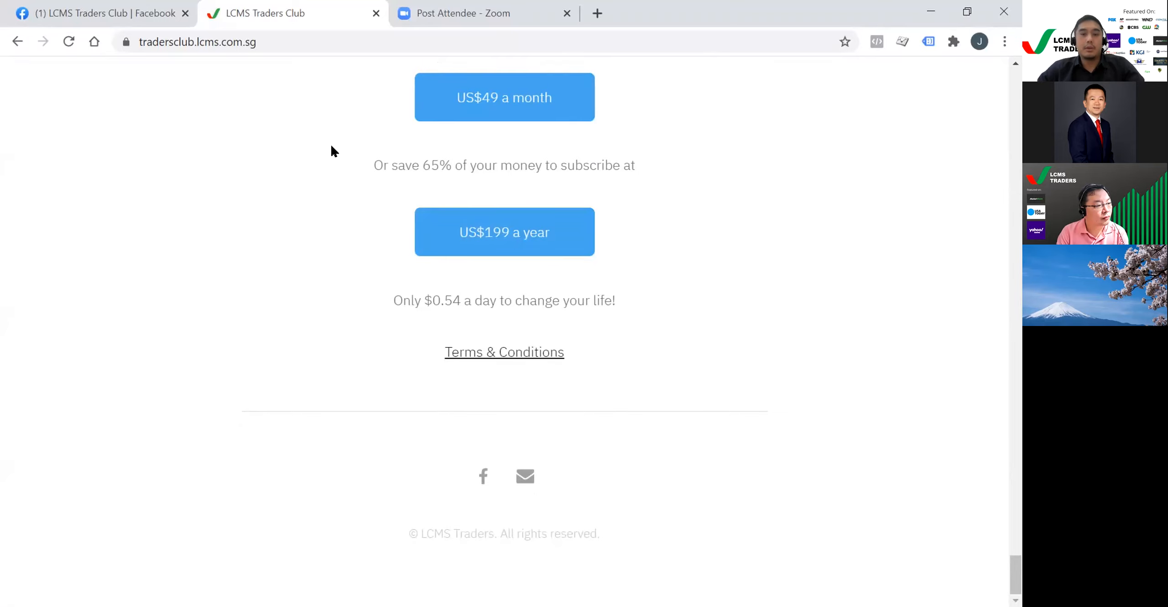
mouse_move(741, 575)
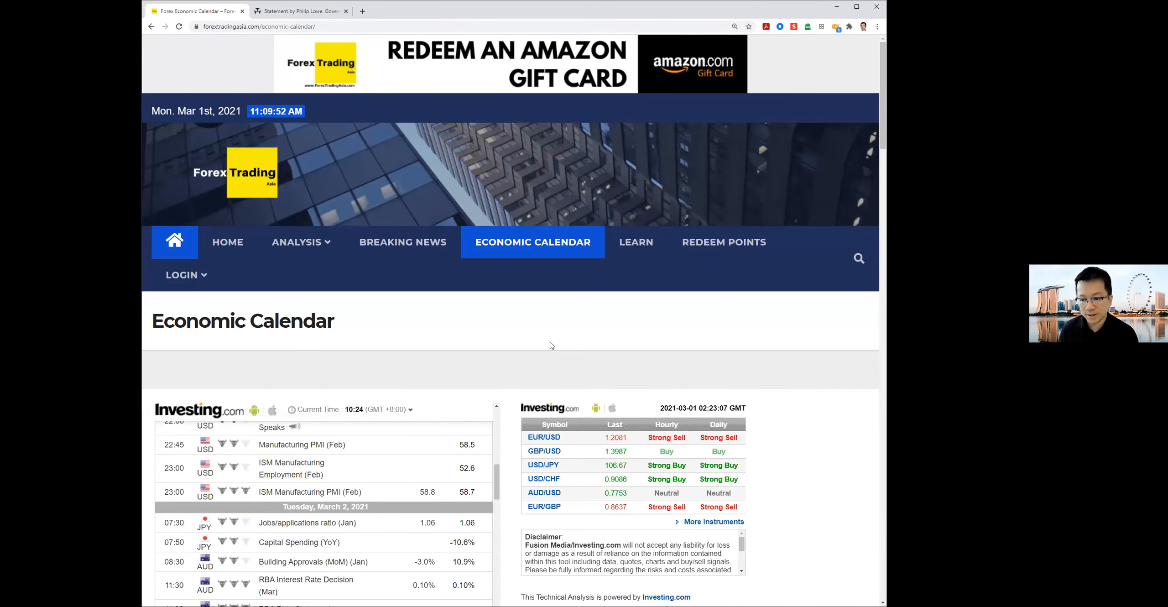
- Scroll the Investing.com calendar from Sunday, February 28 through Monday to Tuesday's RBA entries
scroll("down", 3)
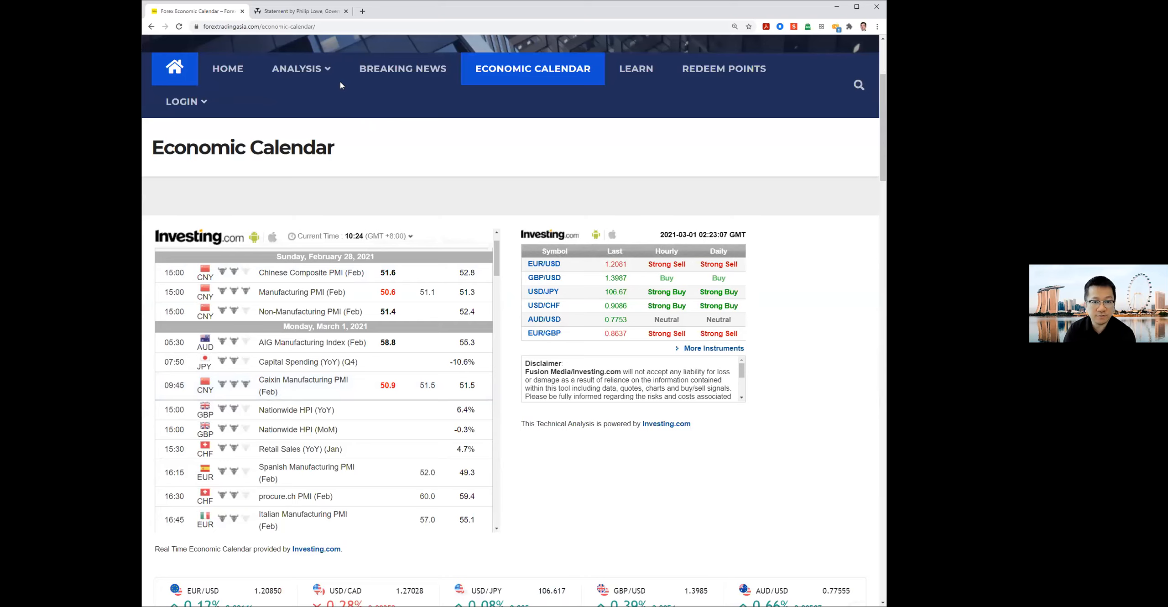
mouse_move(160, 52)
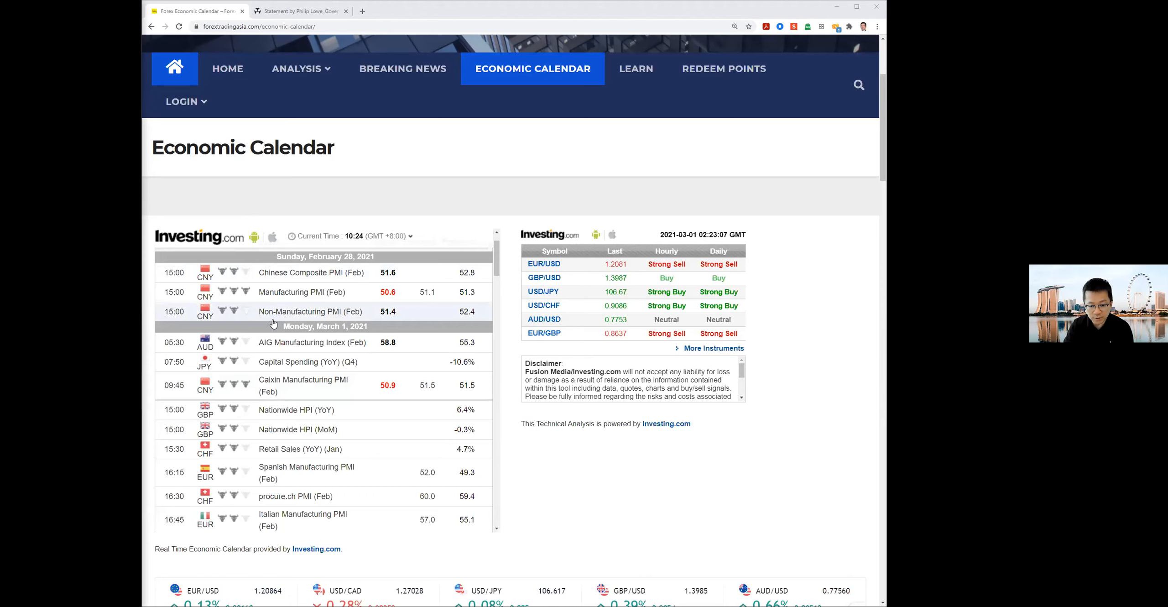
scroll("down", 3)
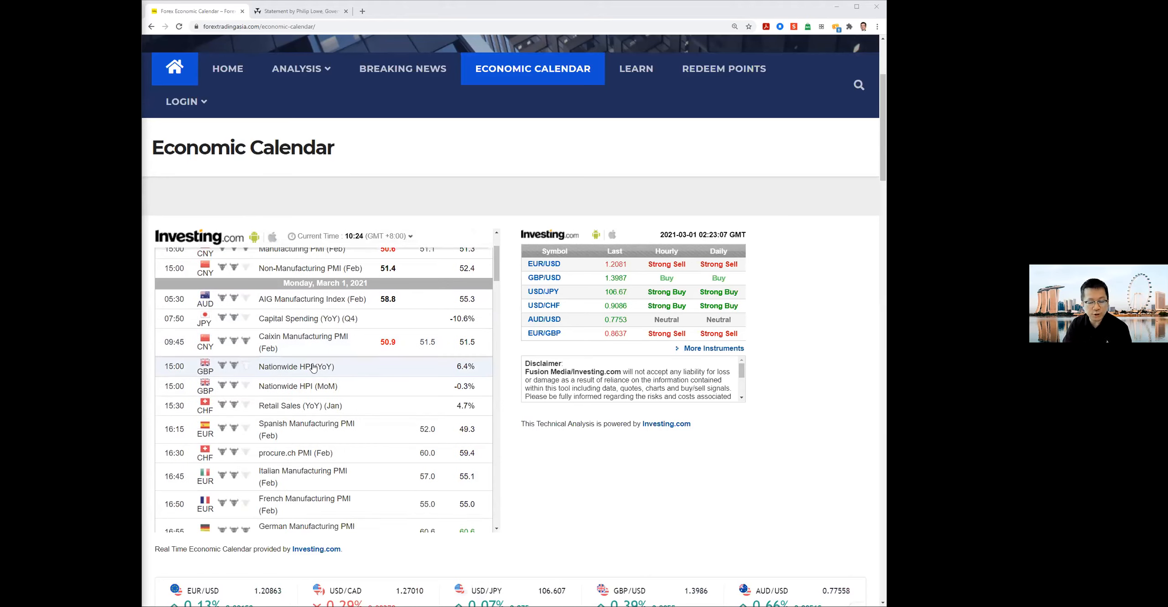
scroll("down", 3)
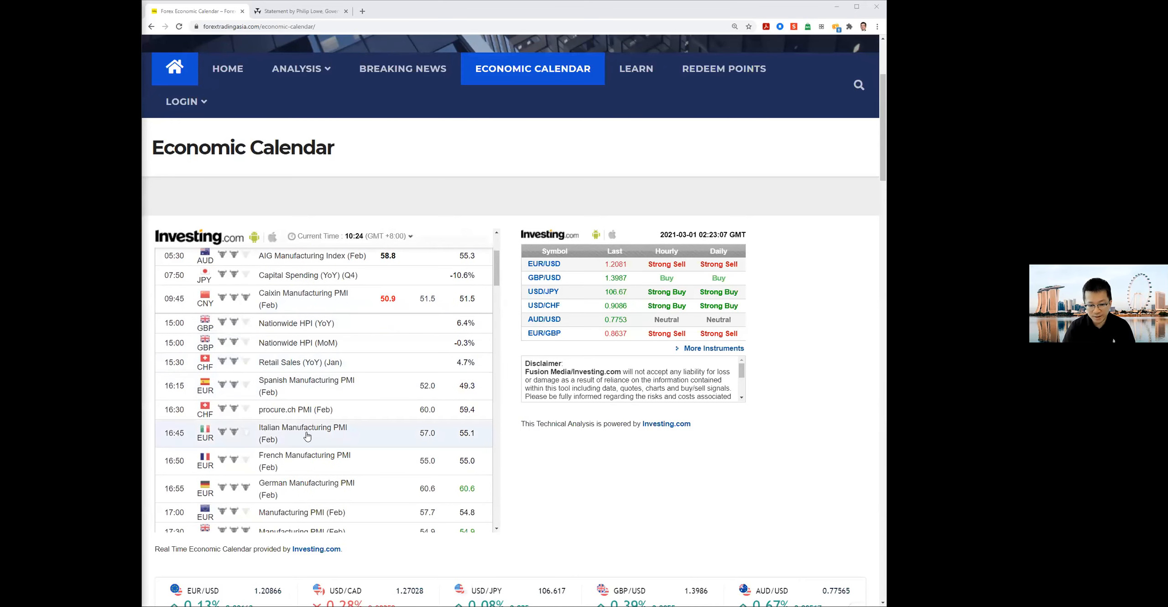
scroll("down", 3)
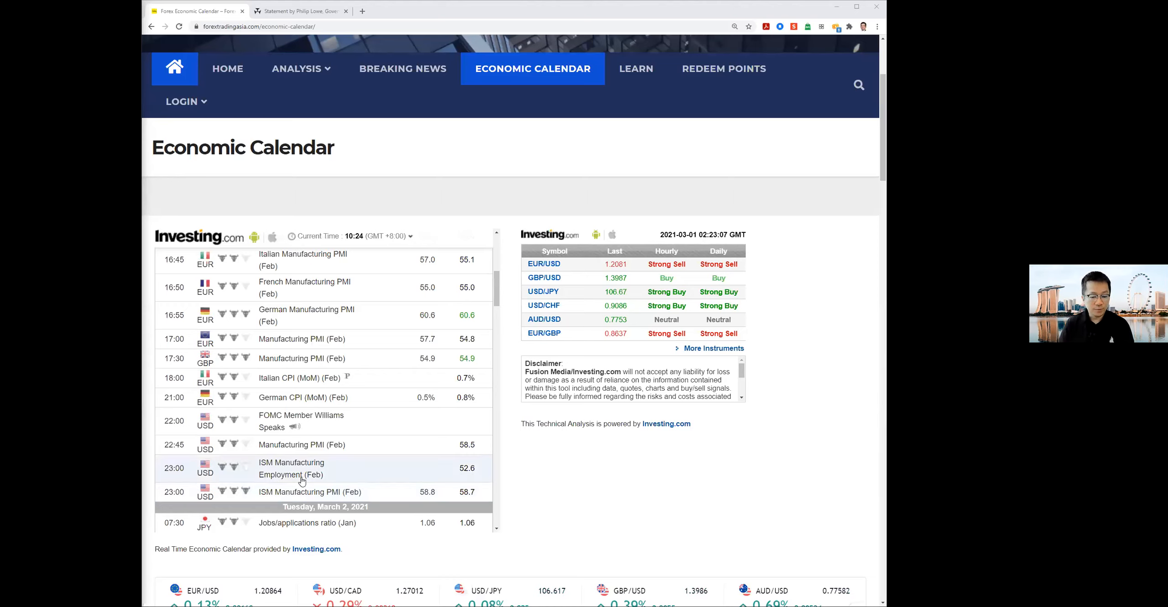
scroll("down", 3)
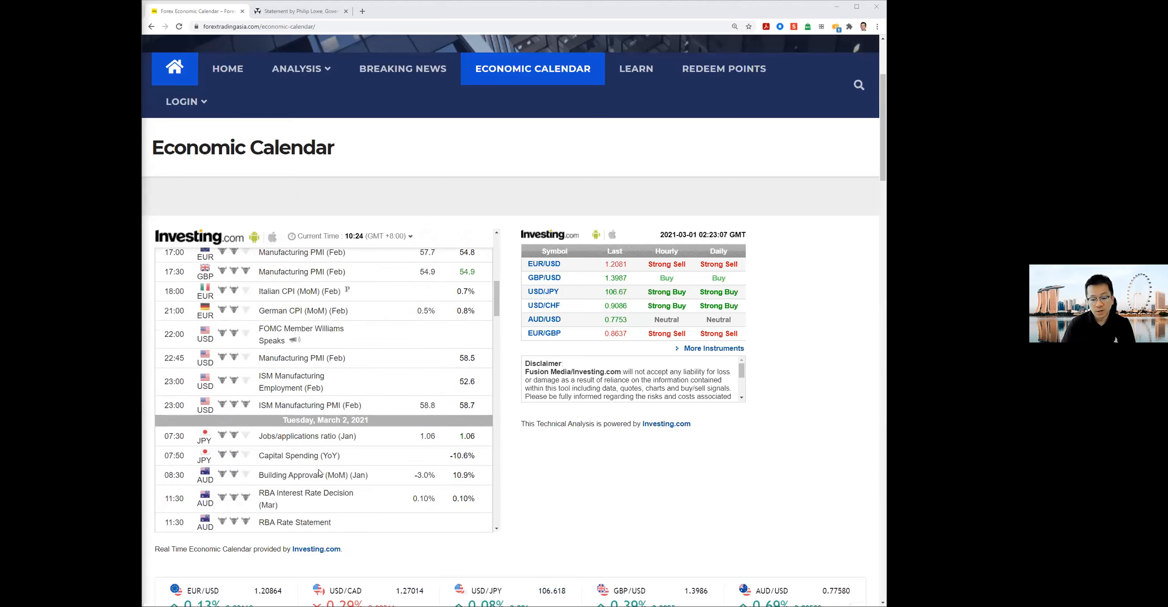
scroll("down", 3)
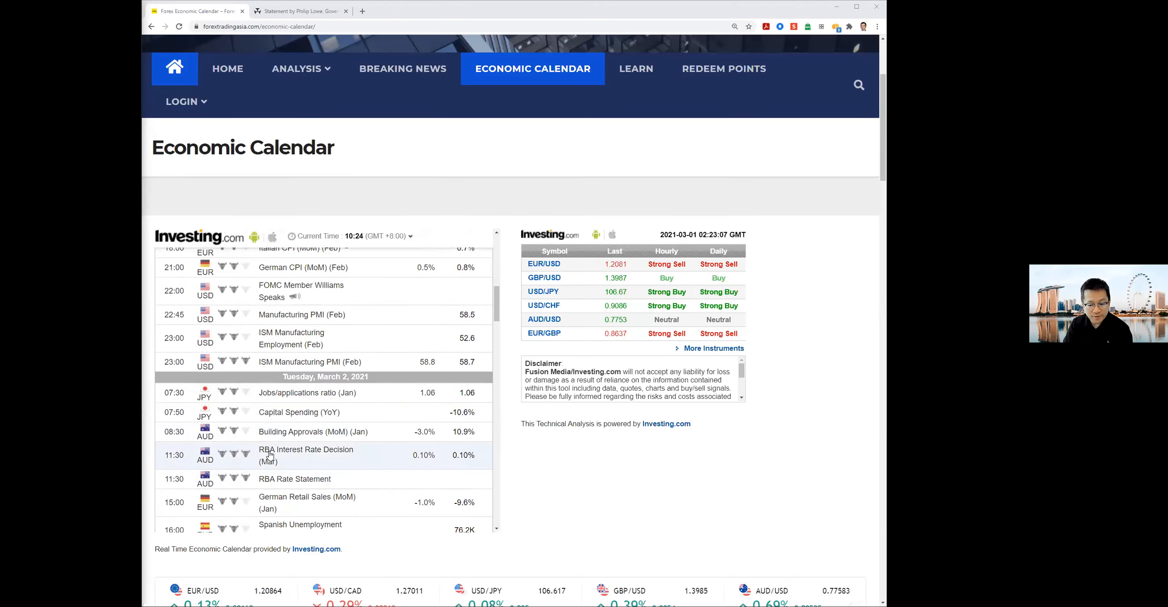
scroll("down", 3)
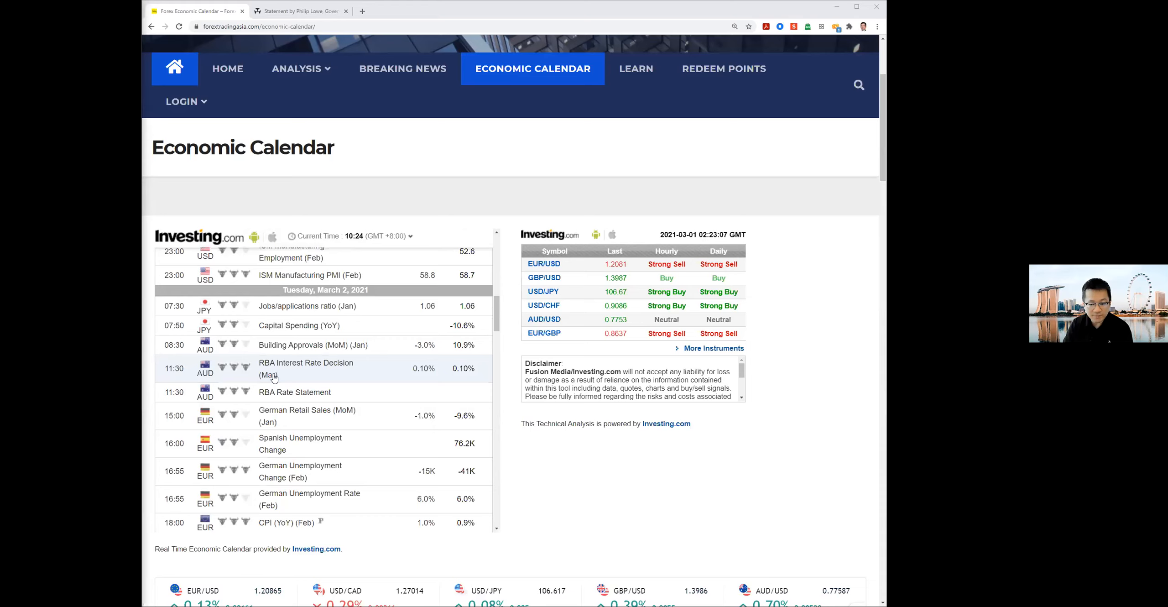
mouse_move(271, 397)
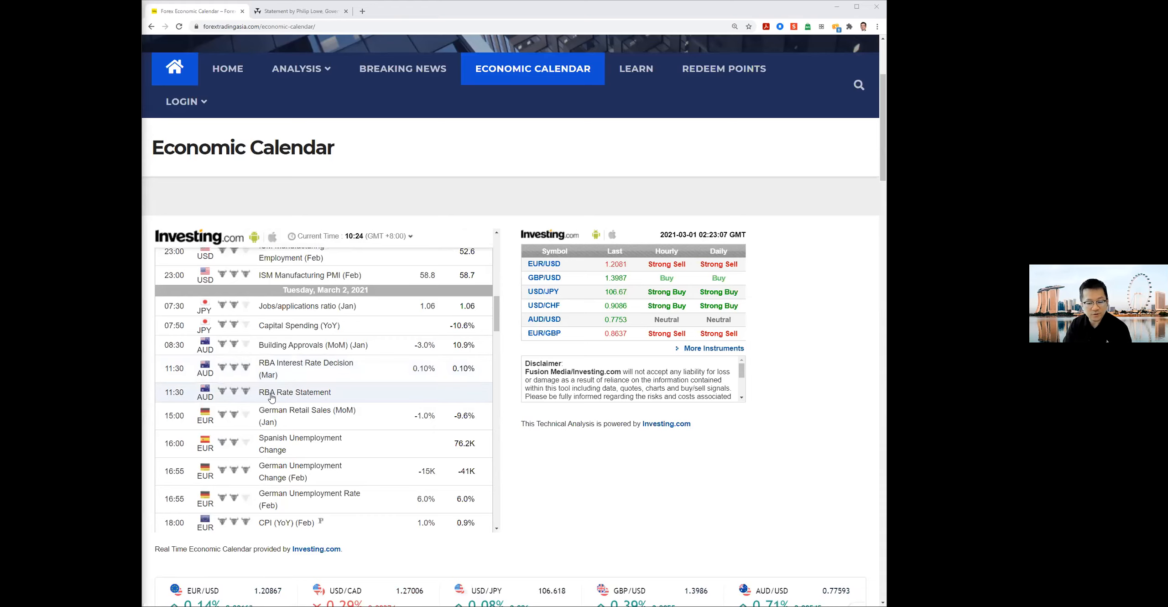
mouse_move(290, 376)
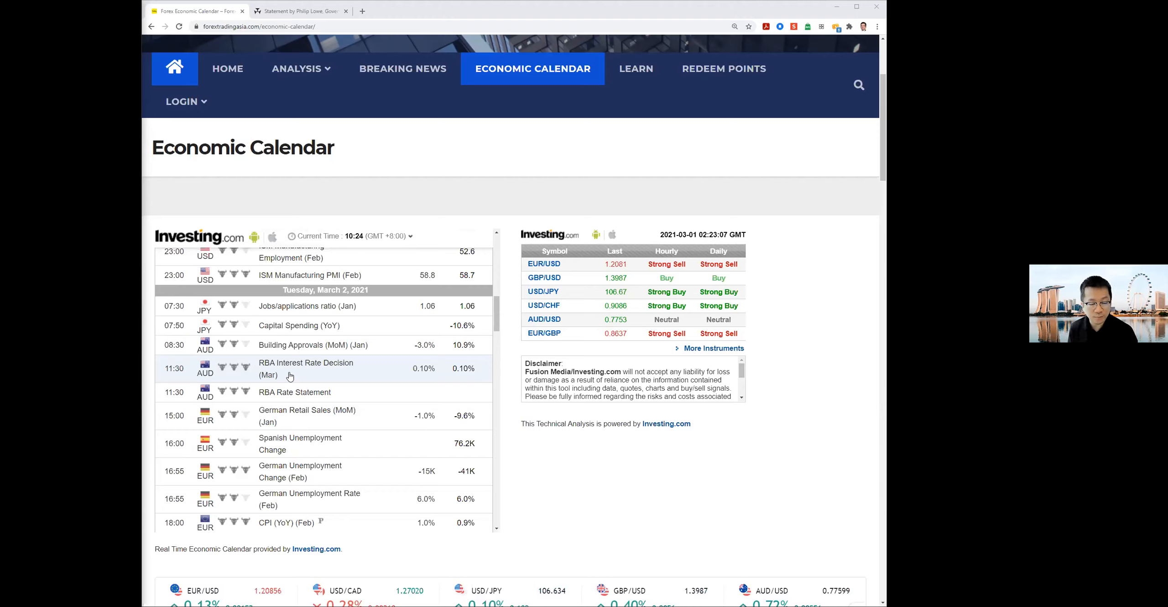
mouse_move(314, 396)
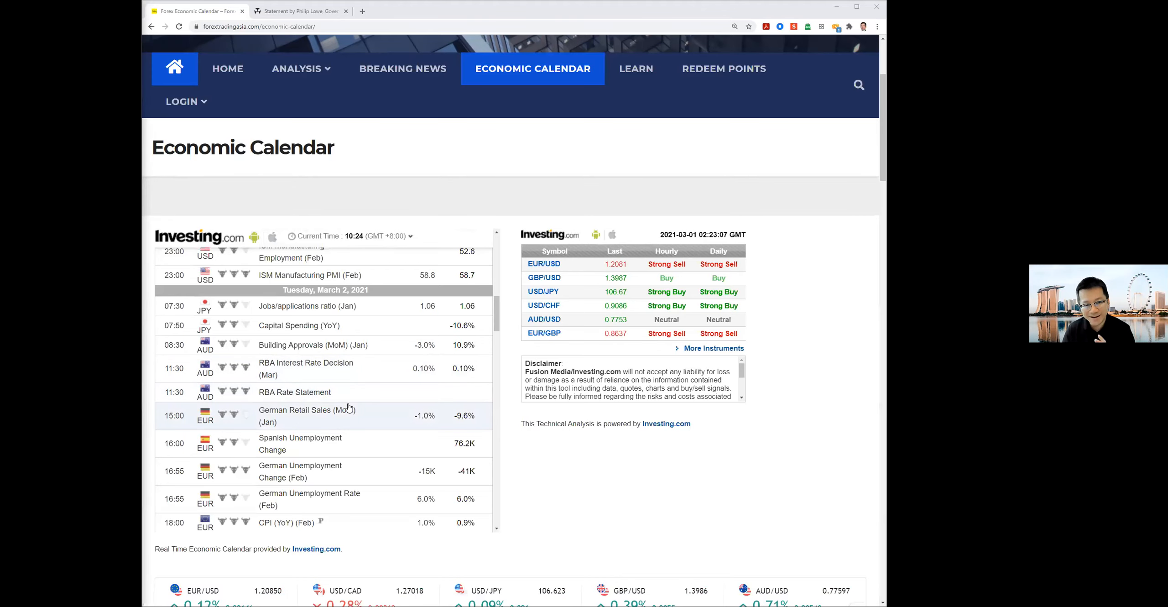
mouse_move(526, 440)
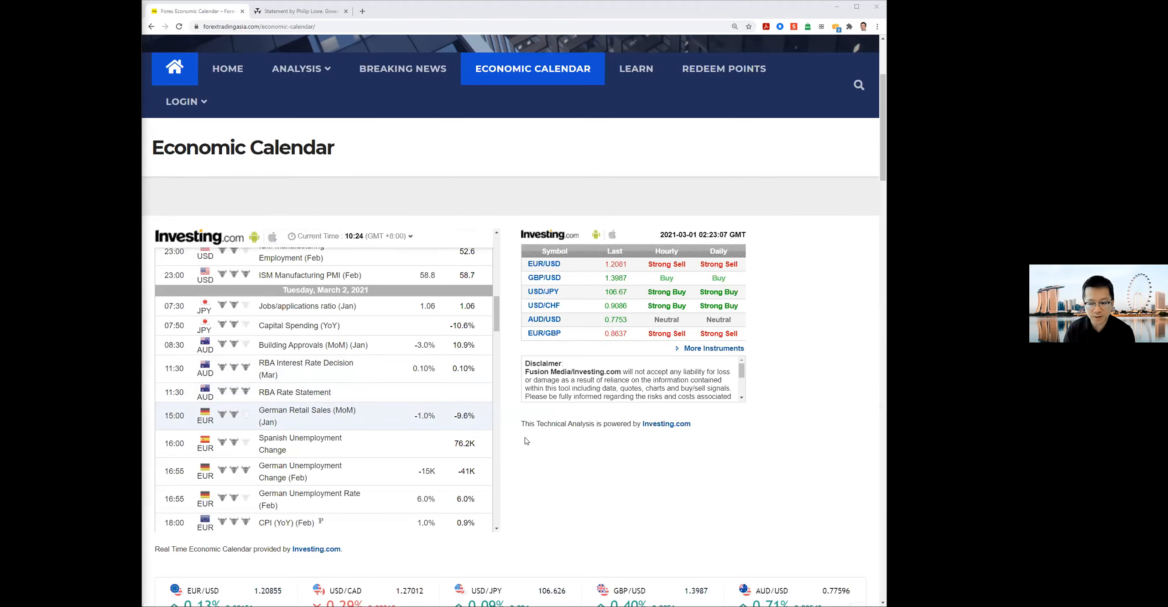
- Scroll the calendar past Tuesday's Canadian GDP to Wednesday, March 3 Australian GDP and Chinese PMI
scroll("down", 3)
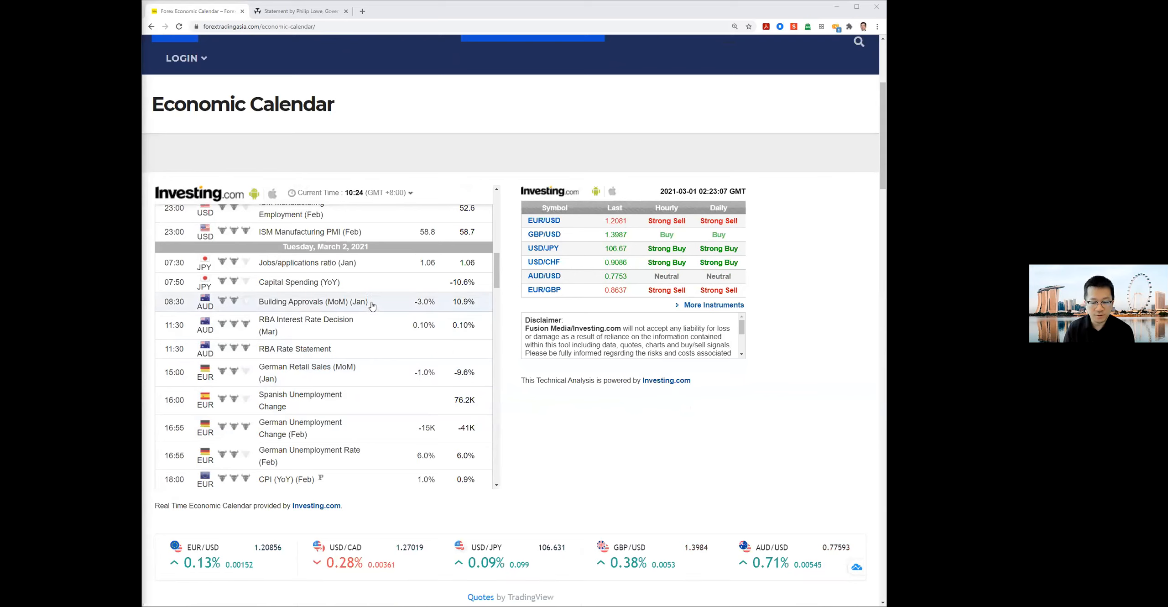
scroll("down", 3)
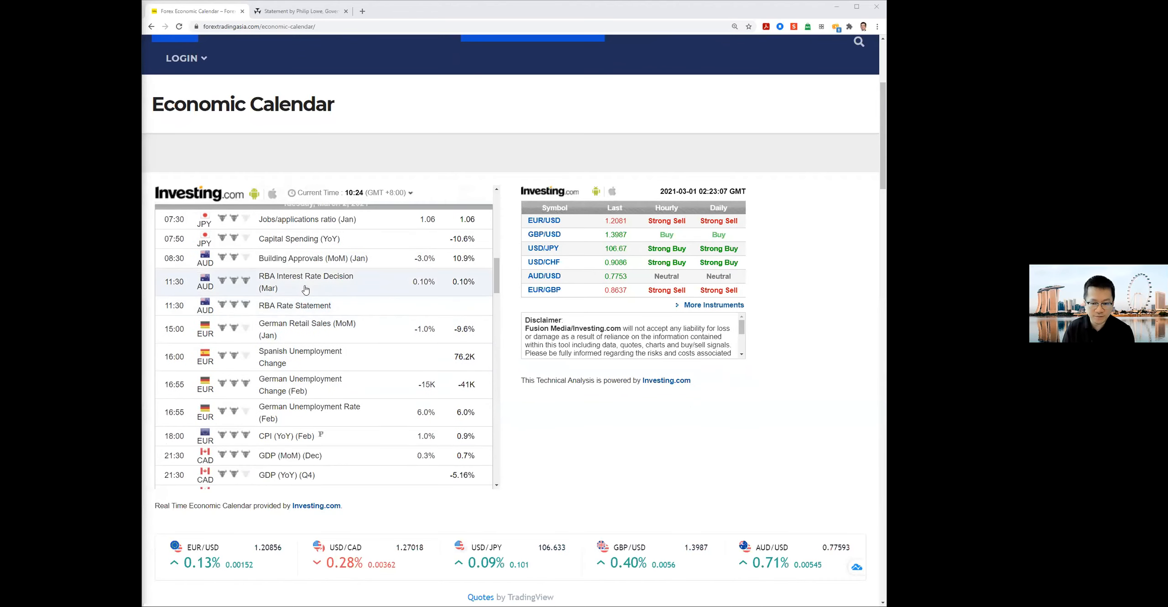
scroll("down", 3)
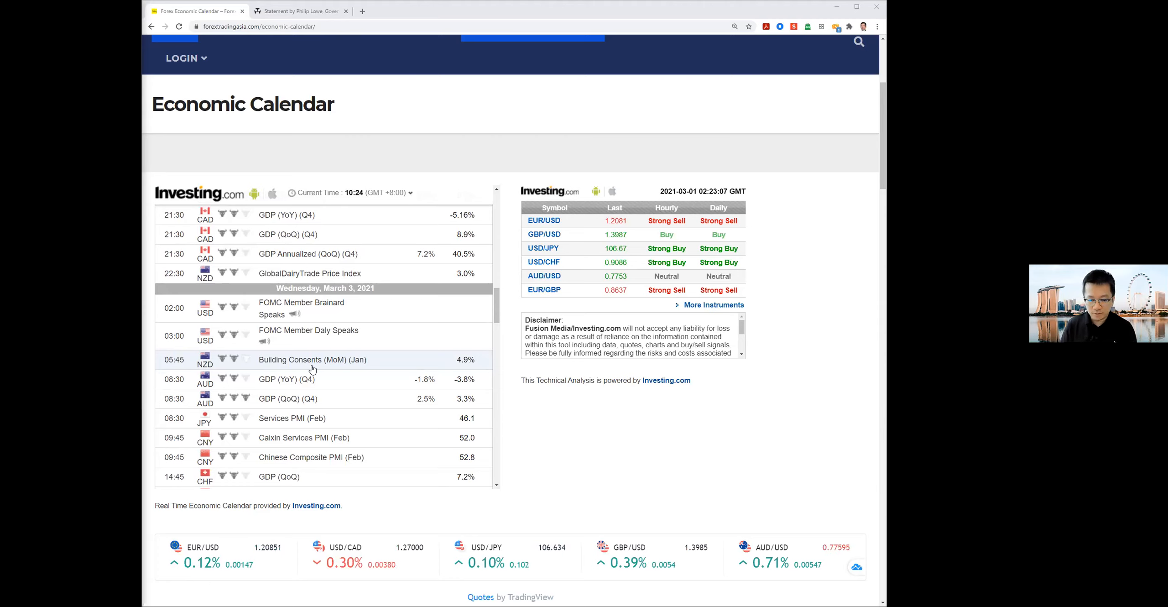
mouse_move(255, 404)
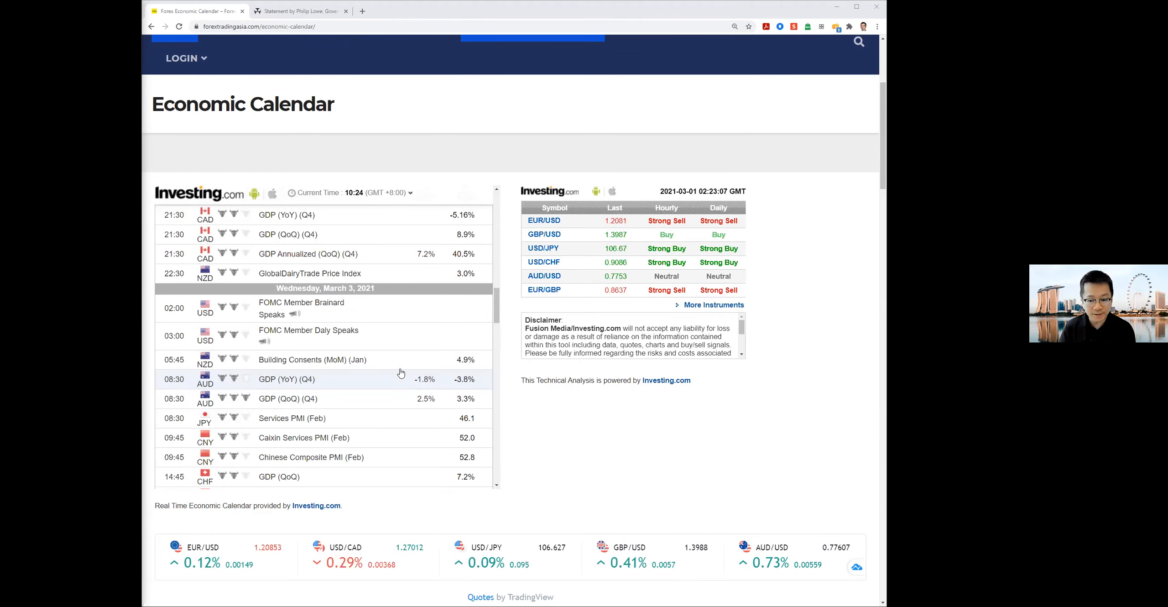
- Scroll the calendar through Thursday down to Friday, March 5 US payrolls events
scroll("down", 3)
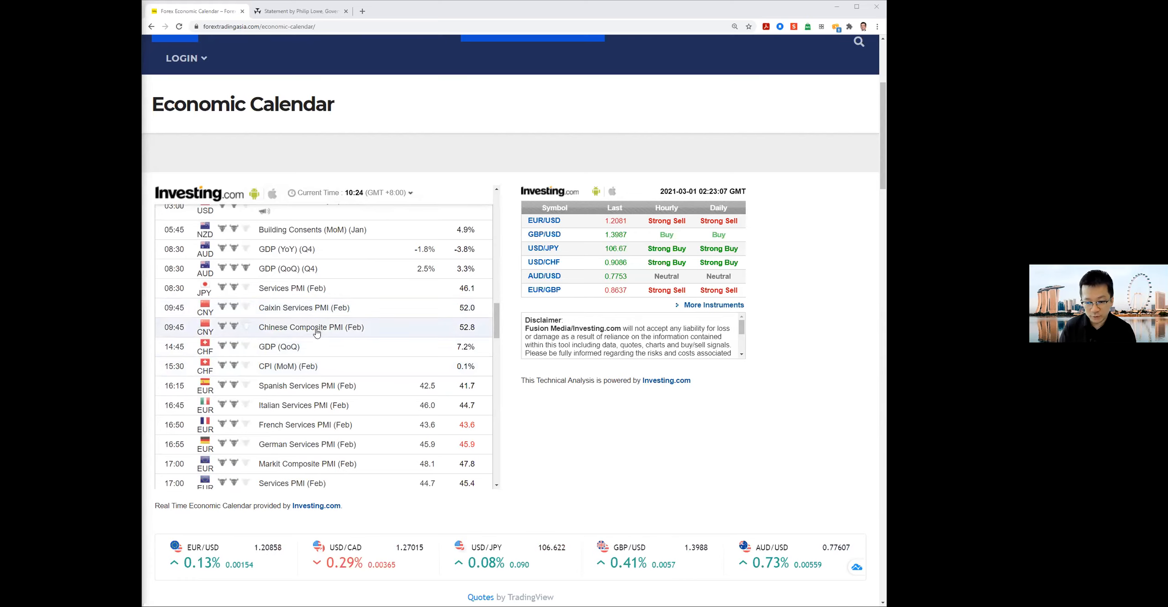
scroll("down", 3)
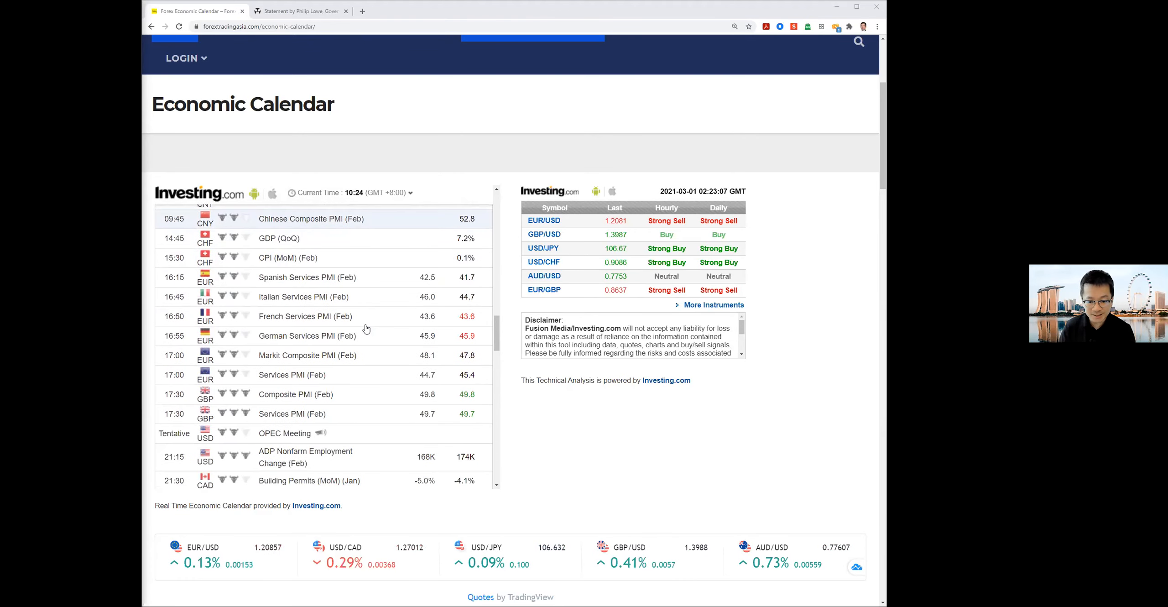
scroll("down", 3)
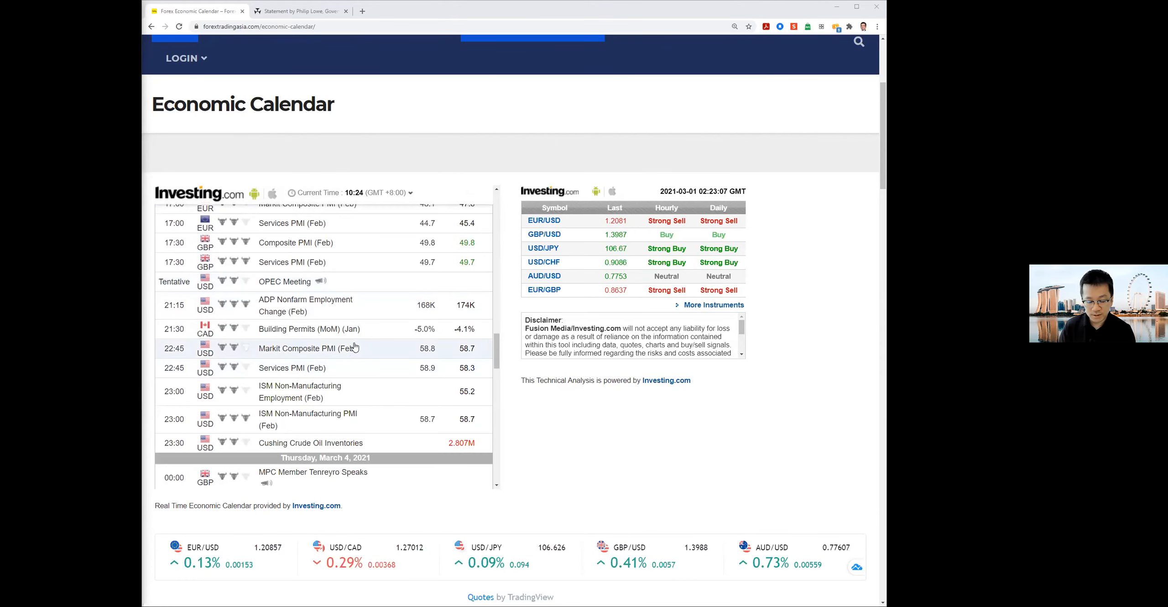
scroll("down", 3)
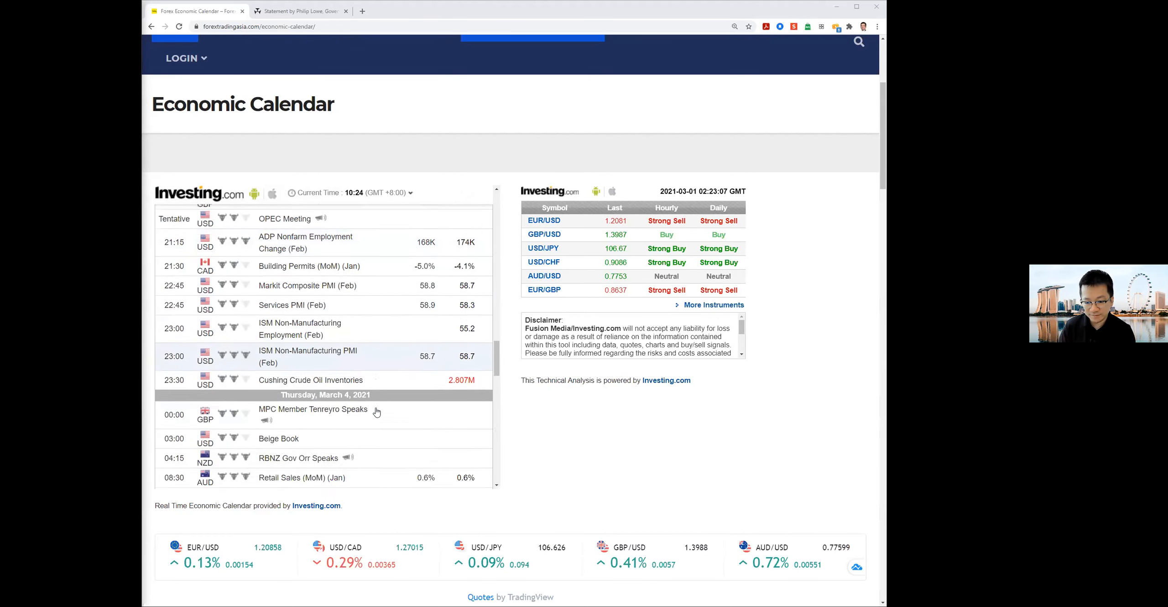
scroll("down", 3)
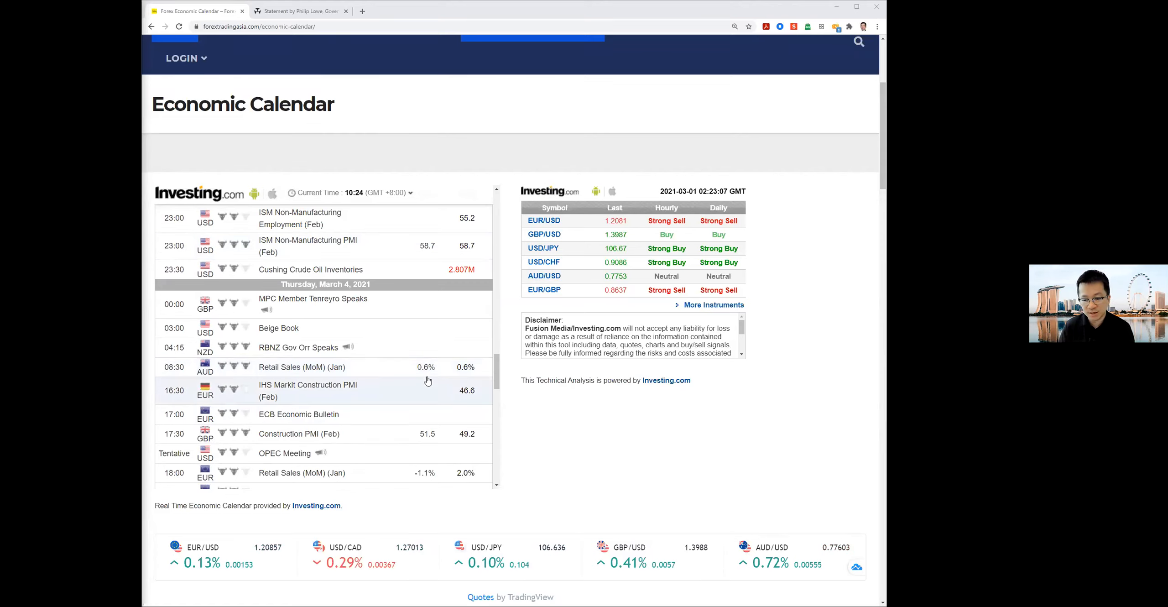
scroll("down", 3)
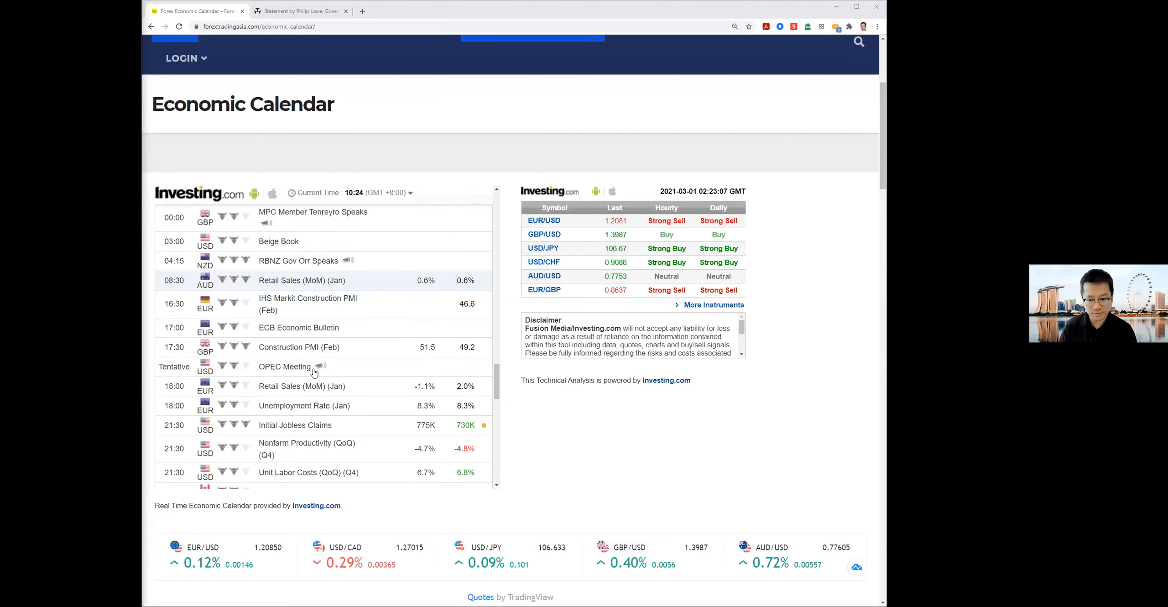
scroll("down", 3)
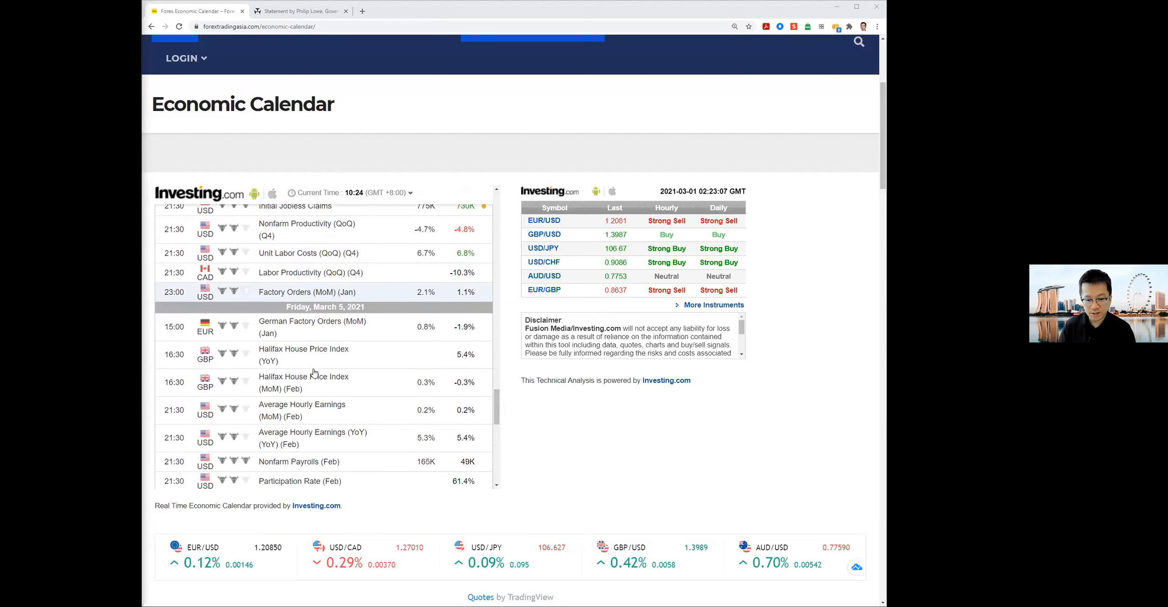
scroll("down", 3)
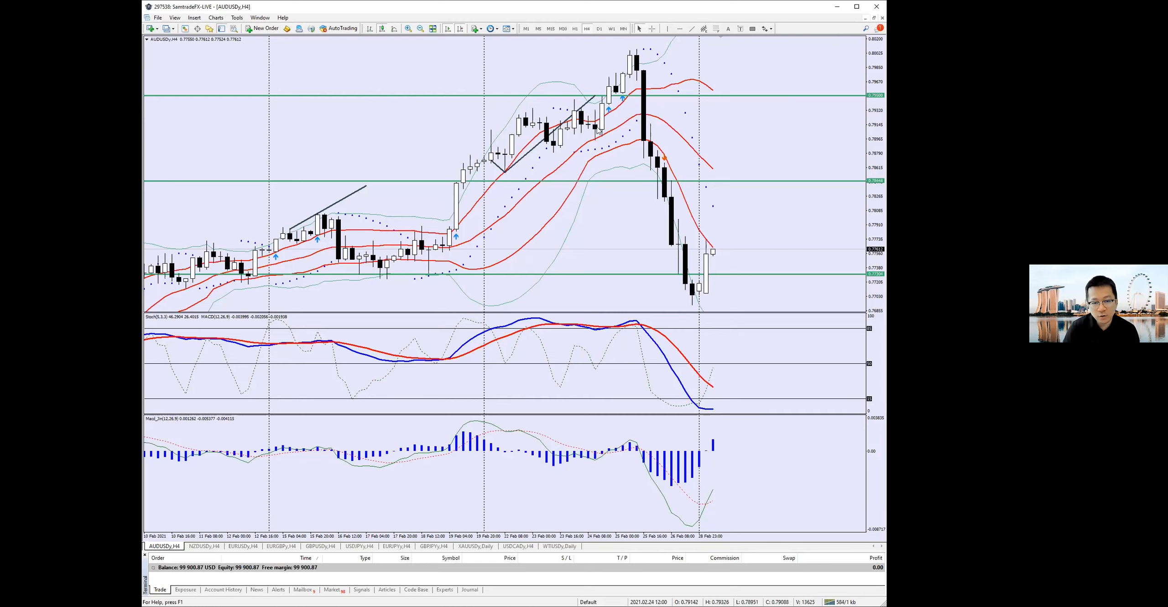
mouse_move(596, 134)
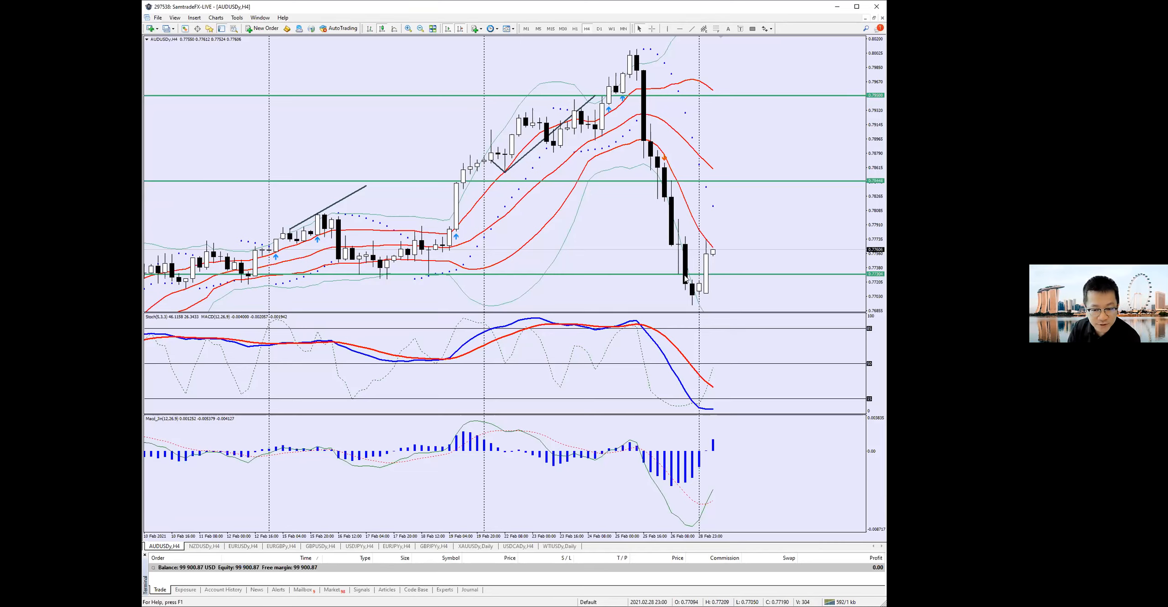
mouse_move(717, 287)
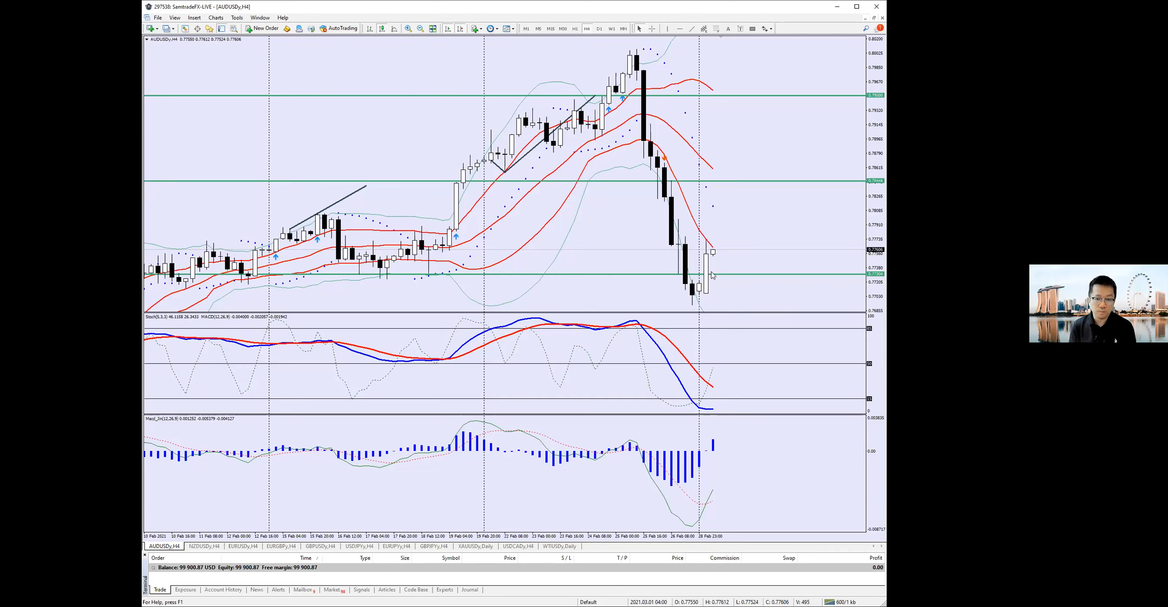
mouse_move(742, 160)
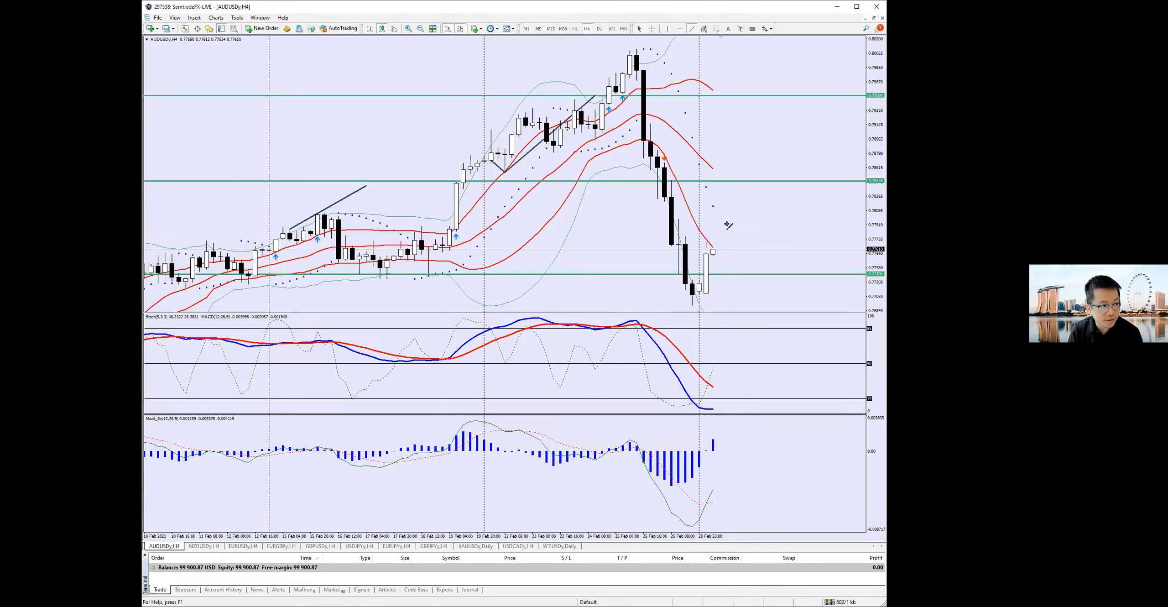
- Draw an upward trend line from the latest AUDUSD H4 candle toward the upper right
left_click_drag(719, 249, 771, 184)
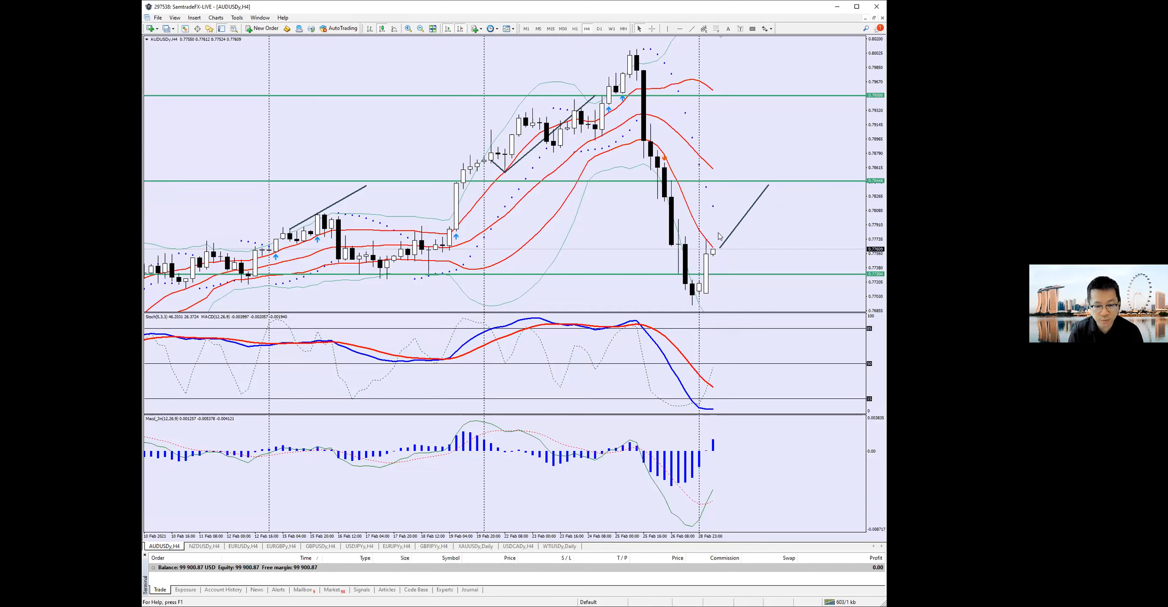
mouse_move(727, 251)
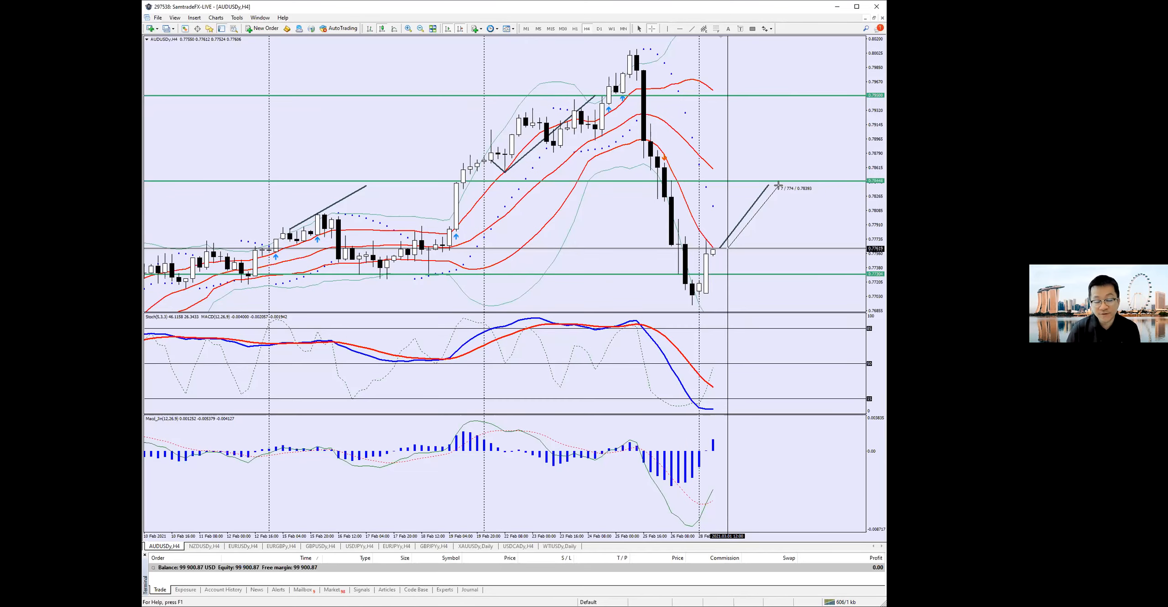
mouse_move(780, 188)
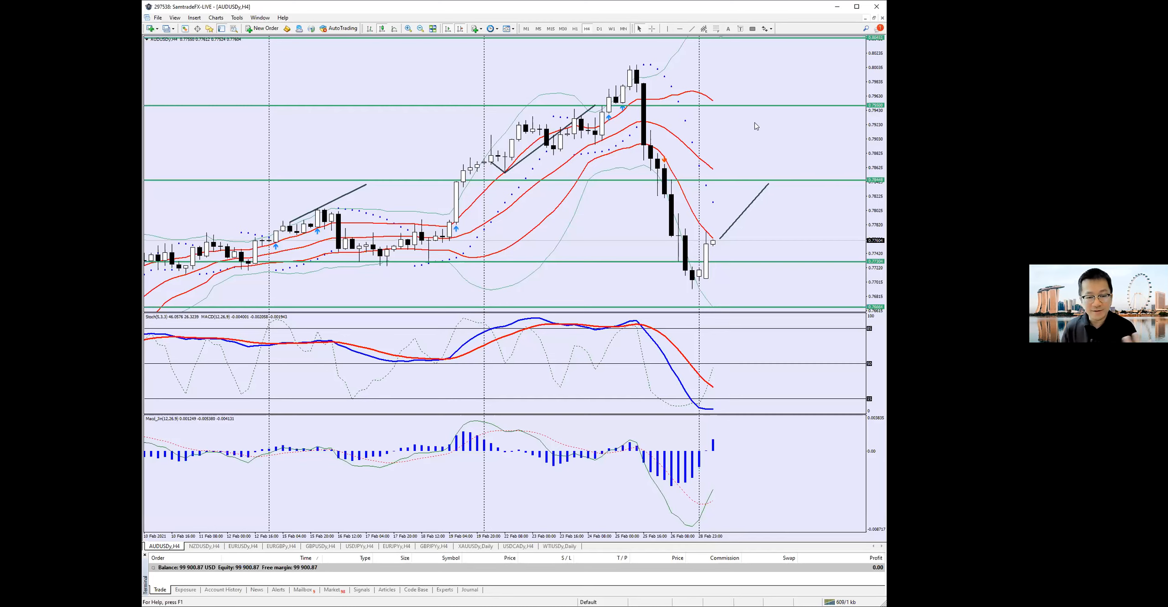
mouse_move(878, 184)
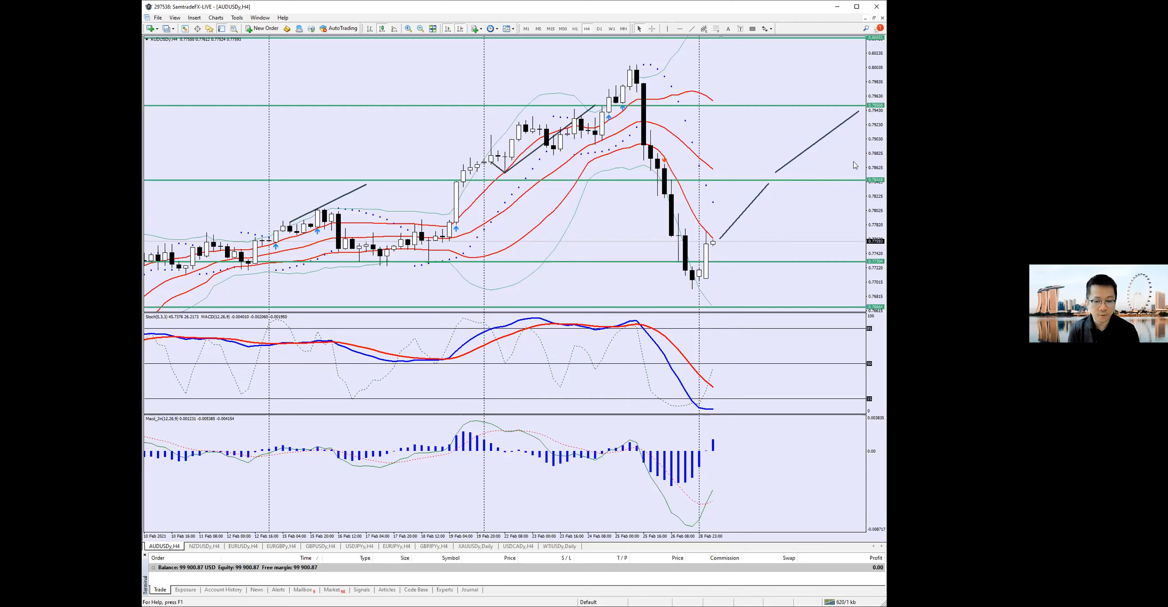
mouse_move(809, 136)
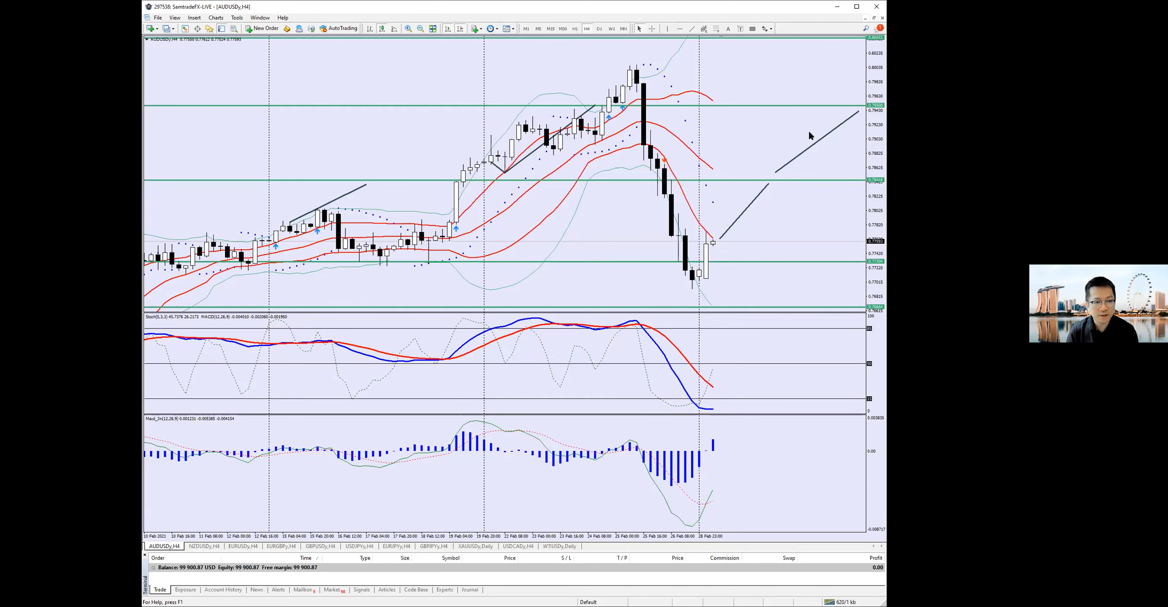
mouse_move(844, 141)
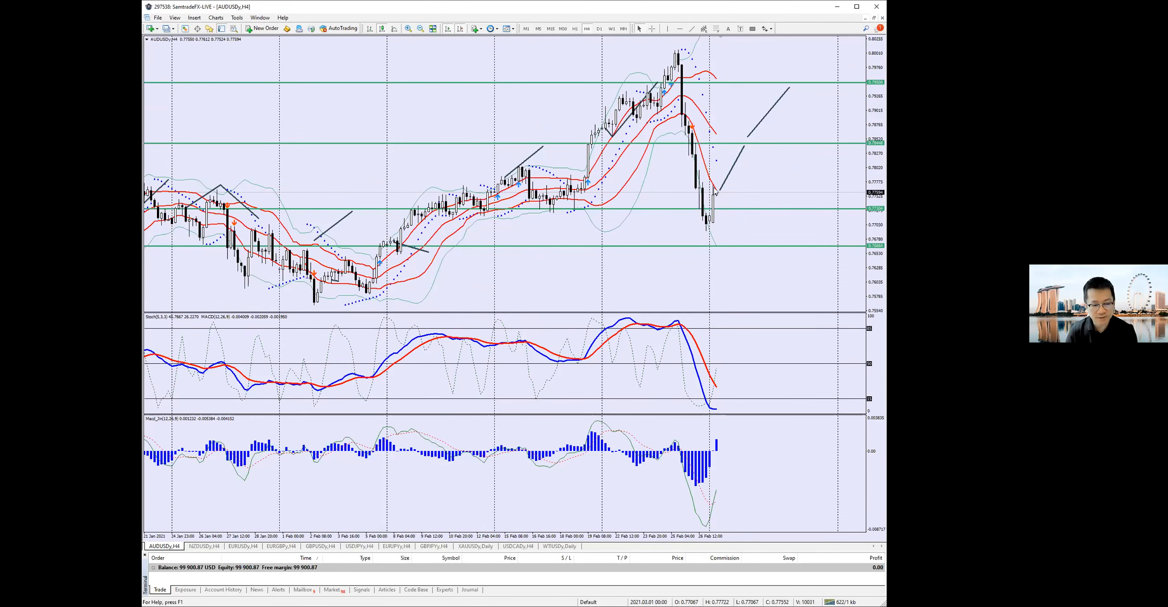
mouse_move(754, 269)
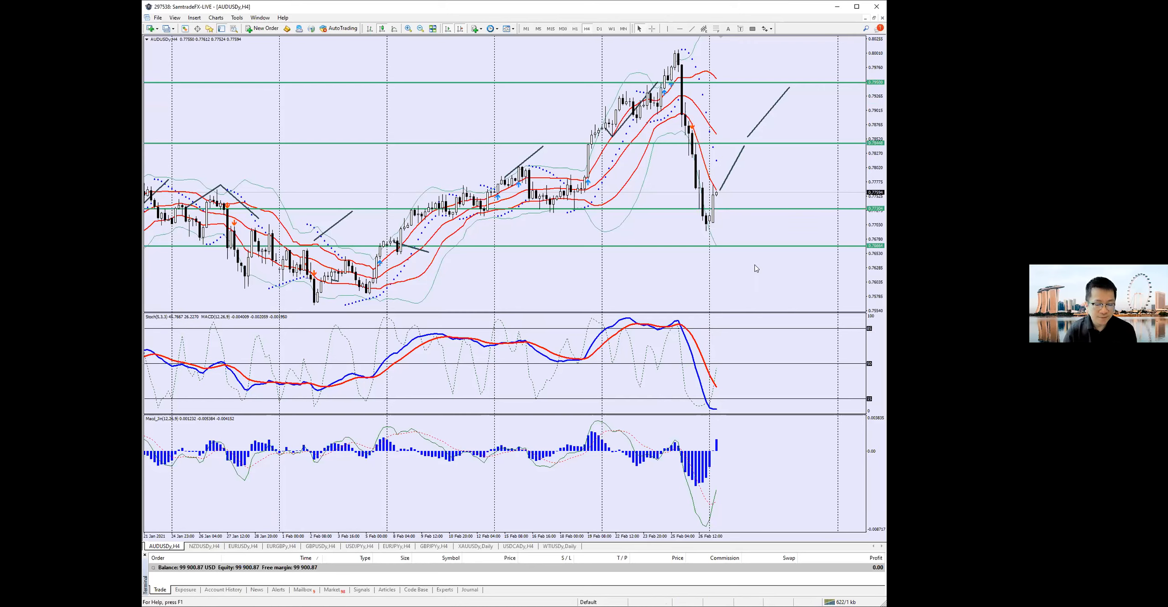
mouse_move(727, 209)
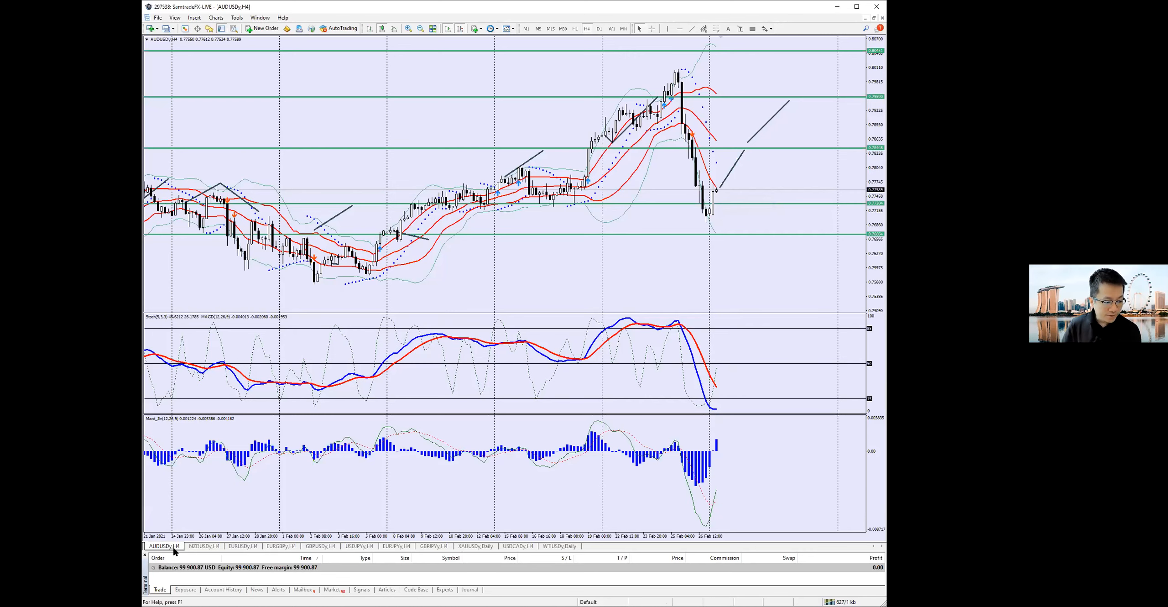
- Zoom out the AUDUSD H4 chart to show history back to late January
left_click(204, 545)
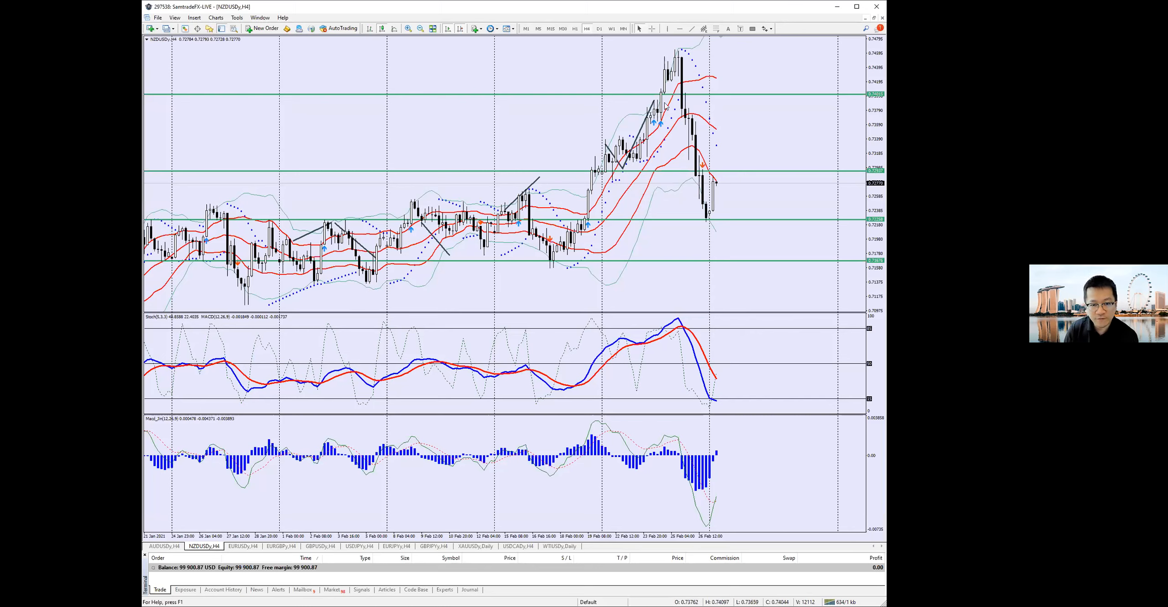
mouse_move(667, 104)
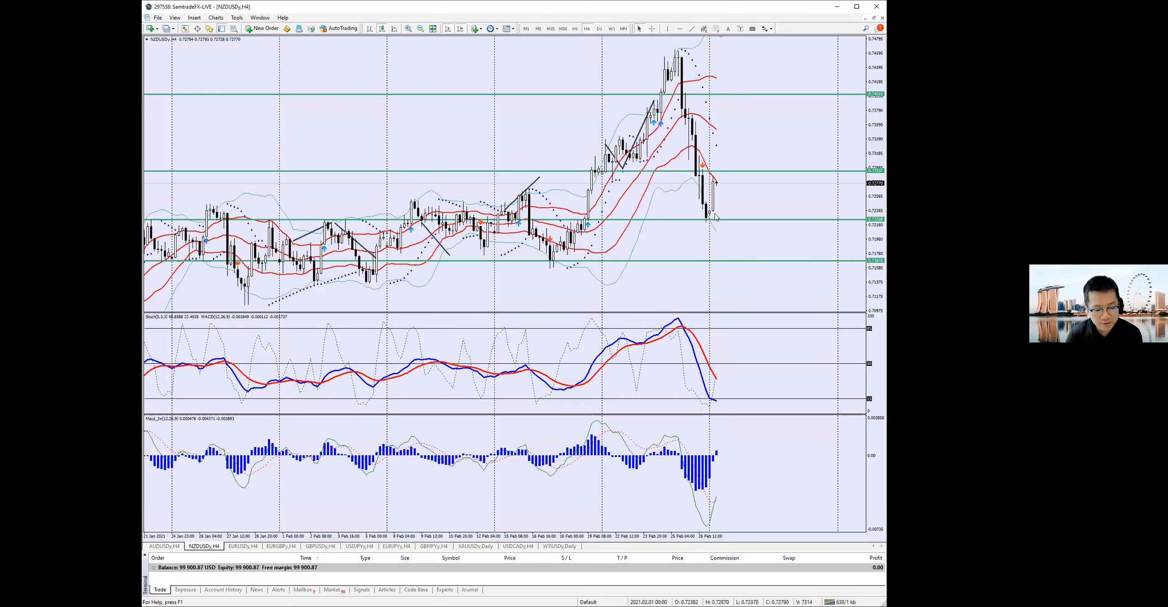
mouse_move(711, 216)
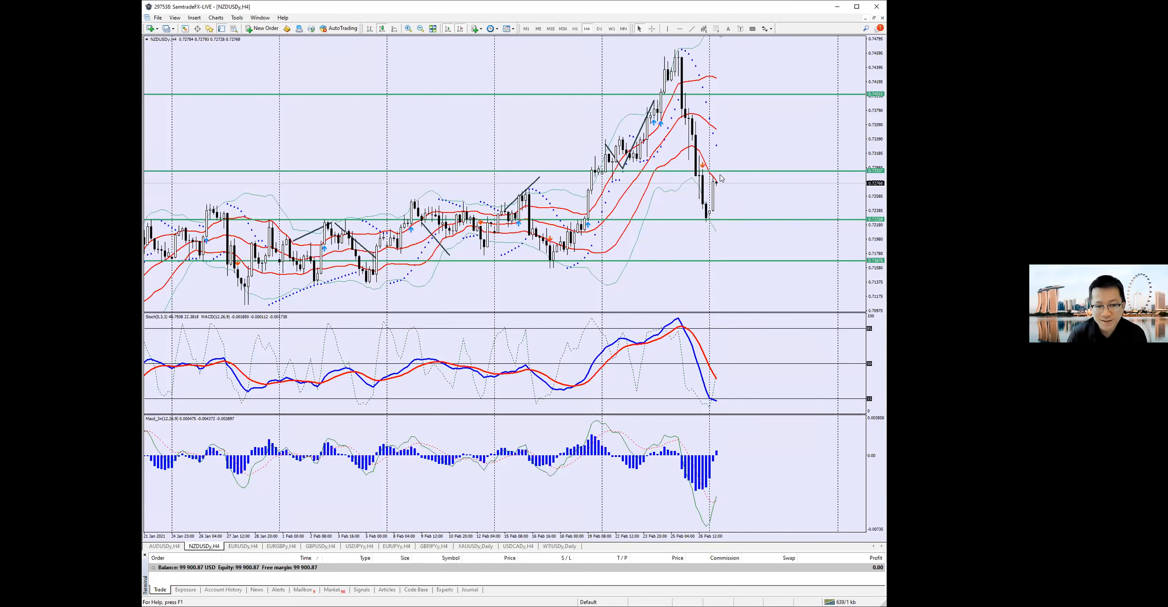
mouse_move(723, 181)
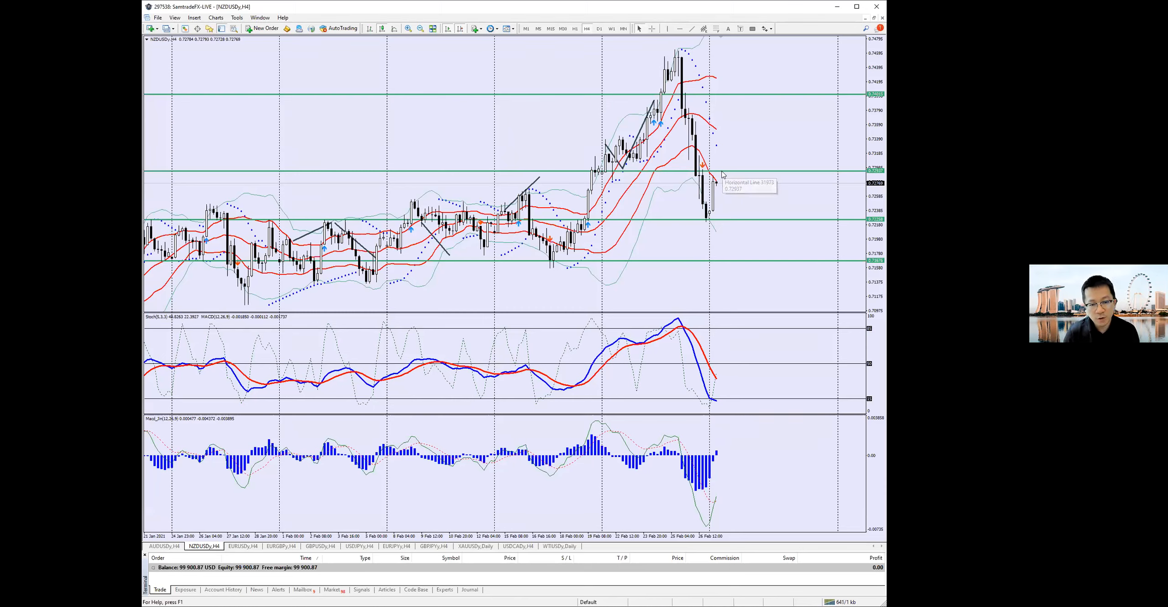
- Select the Trendline tool for the NZDUSD H4 chart
left_click(690, 29)
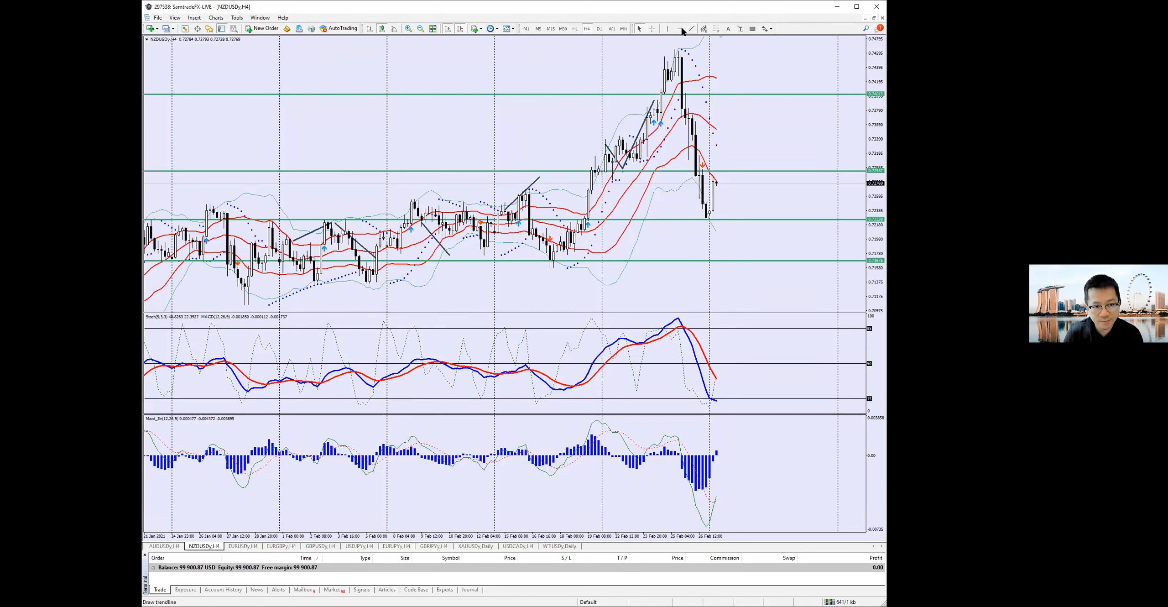
- Draw an upward trend line from right of the last NZDUSD candle toward the upper right
left_click_drag(730, 159, 772, 142)
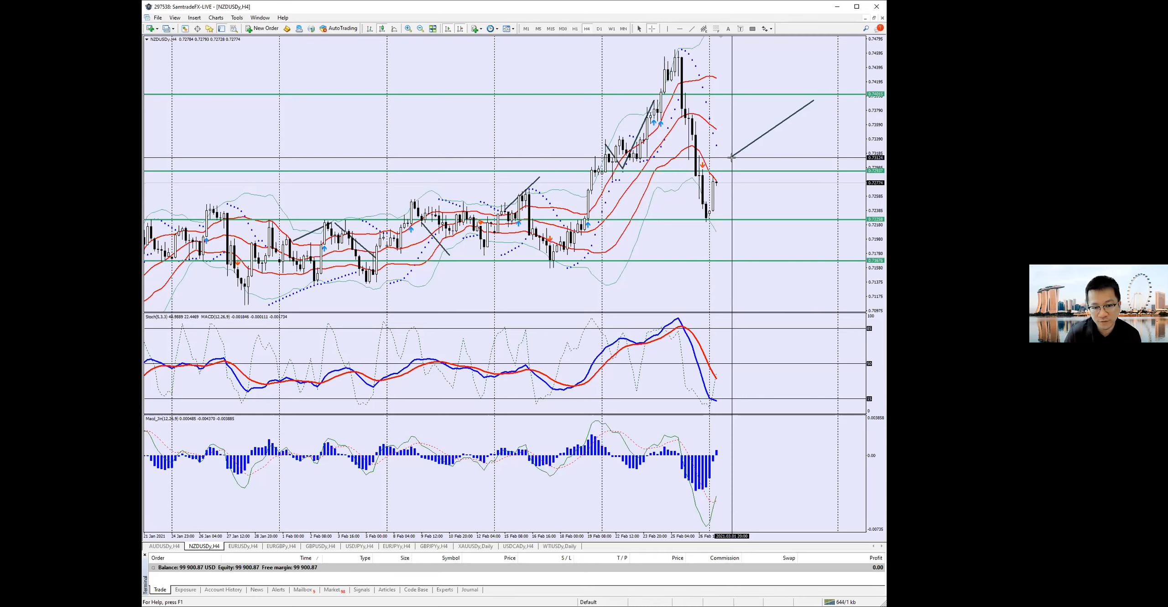
mouse_move(723, 177)
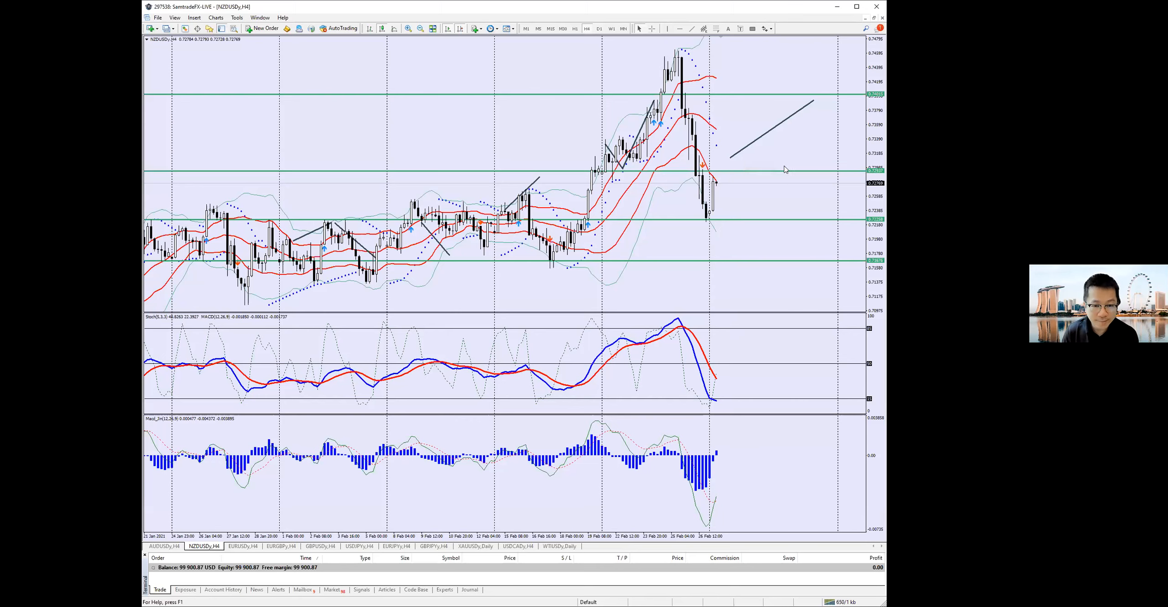
mouse_move(792, 169)
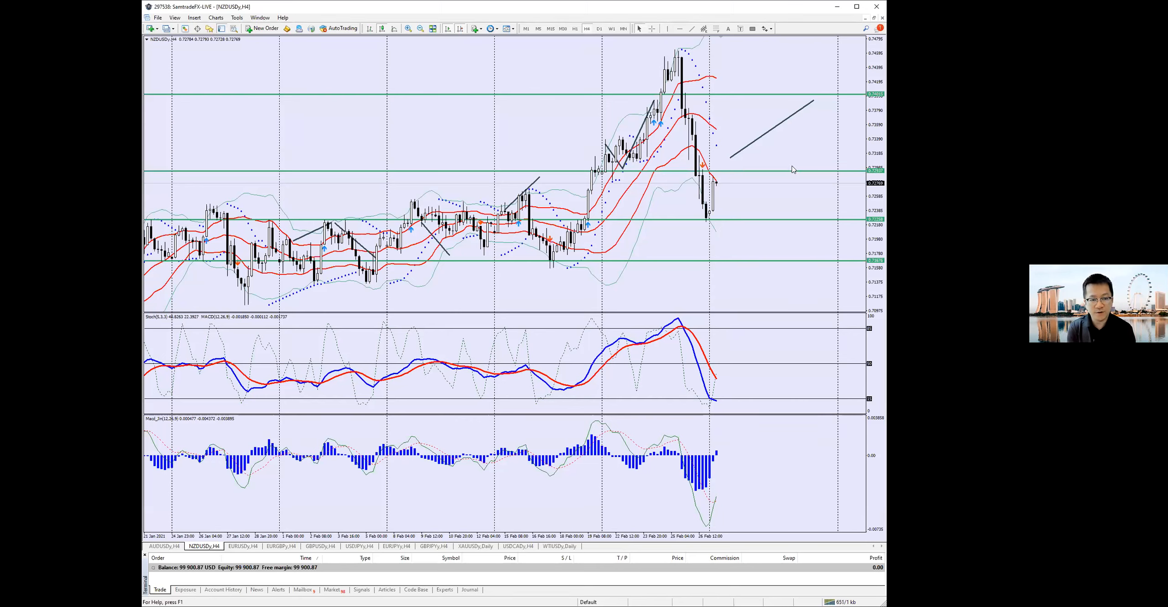